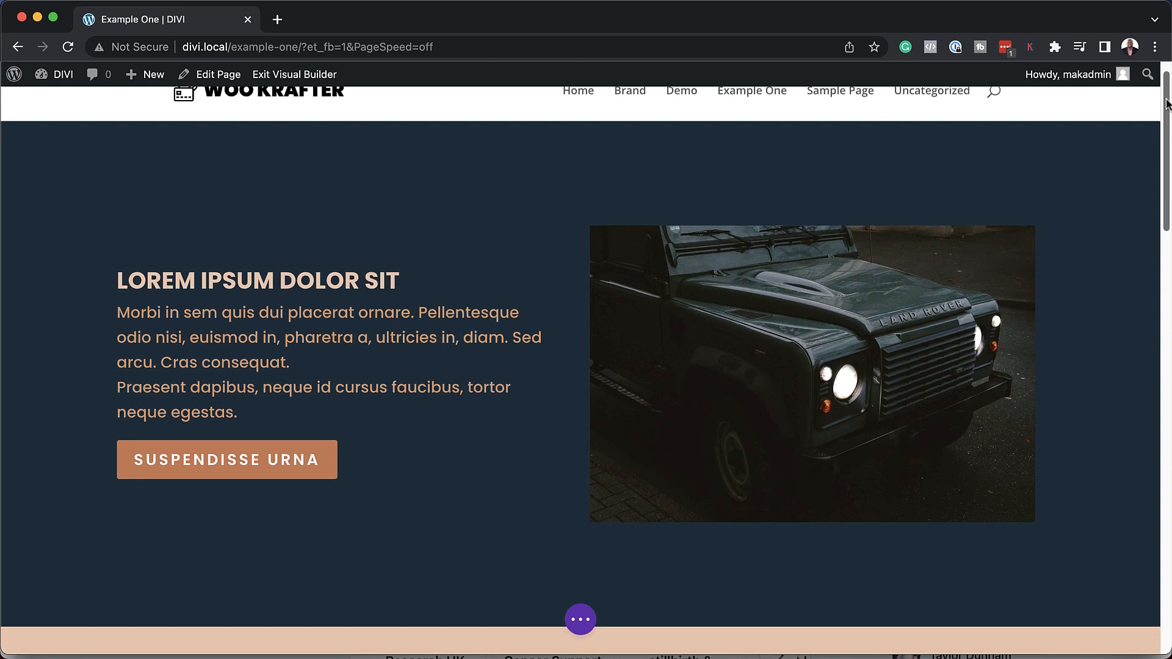
# Step: Browse the premade layouts and view the Streamer layout pack's details
pyautogui.scroll(-3)
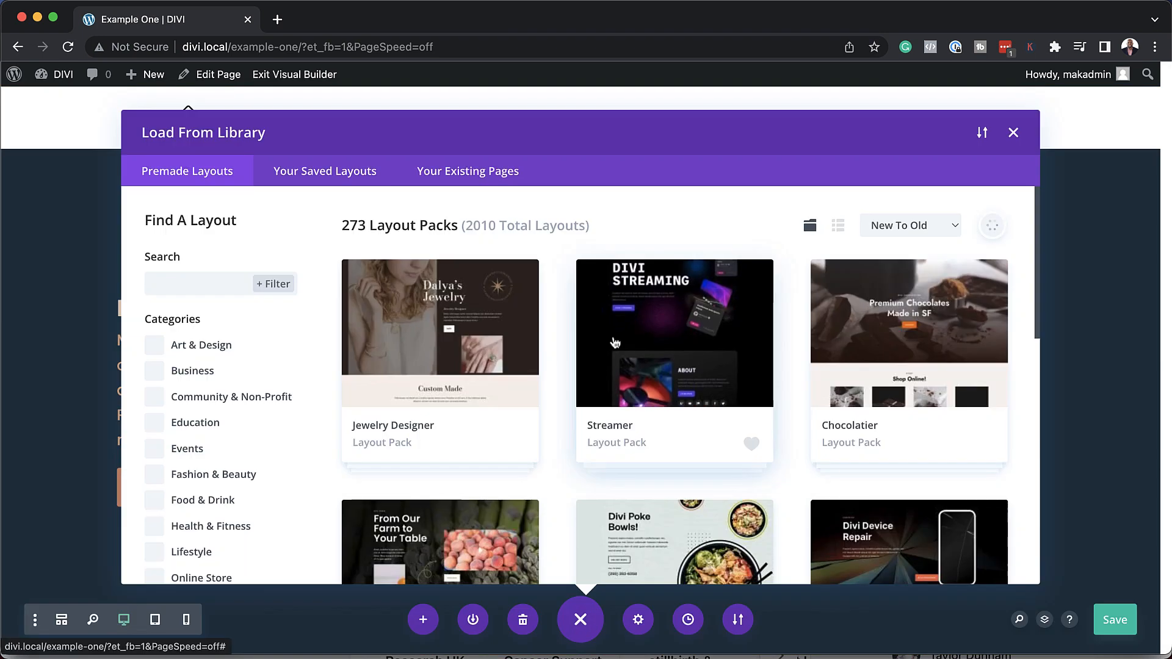
pyautogui.click(672, 332)
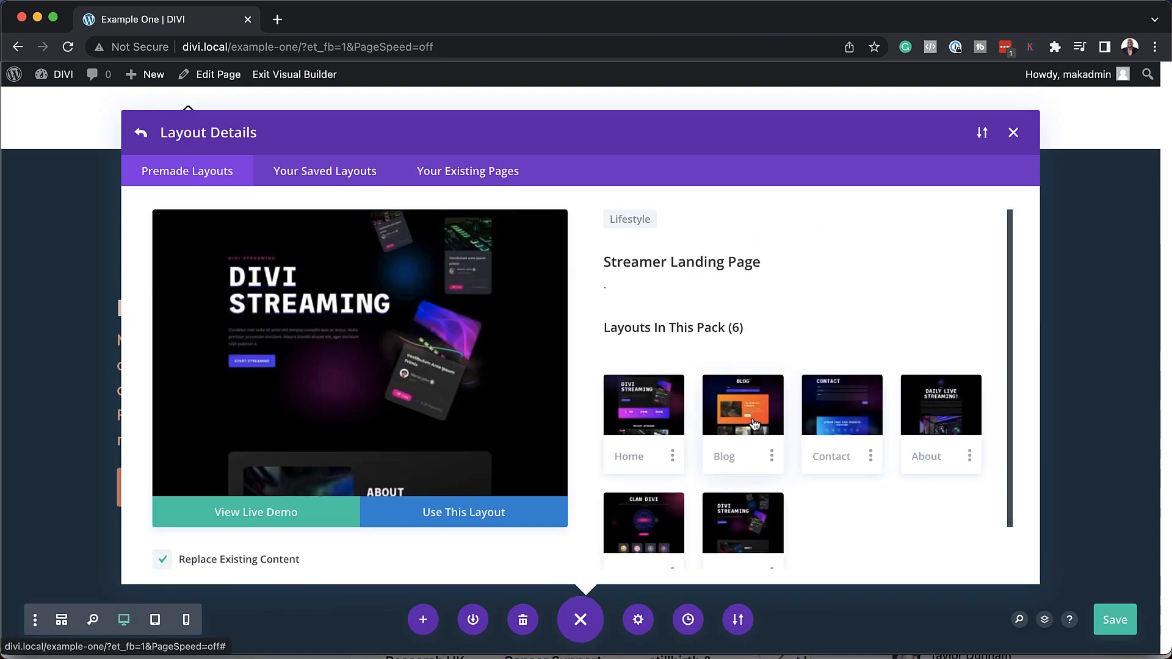
pyautogui.click(255, 511)
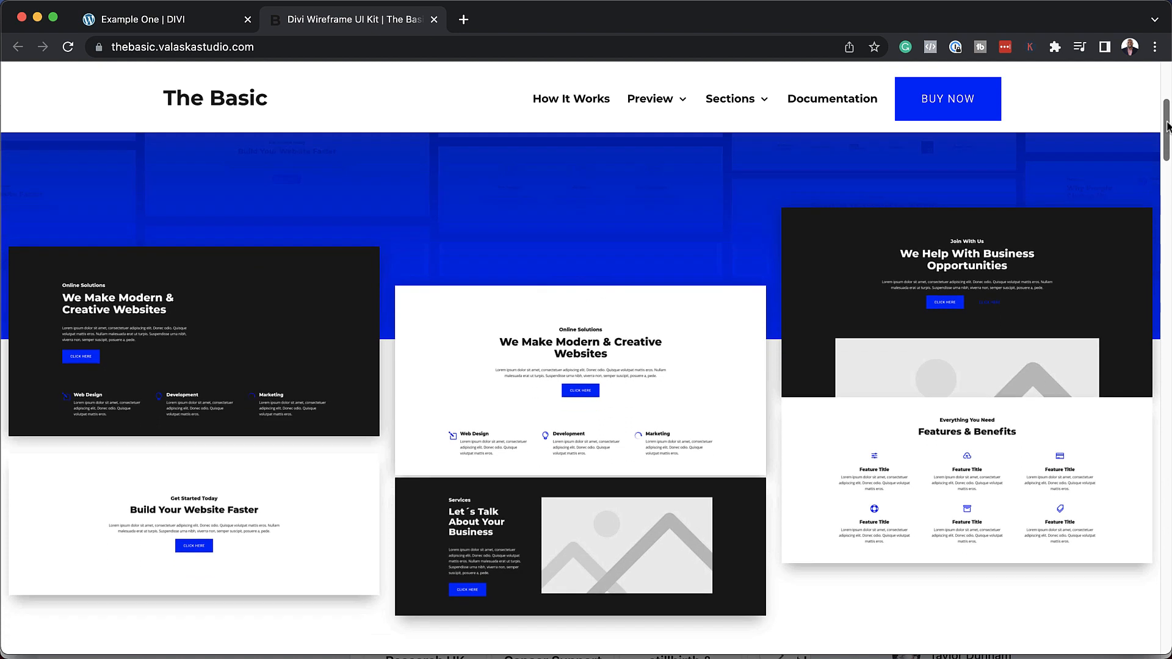
pyautogui.scroll(-3)
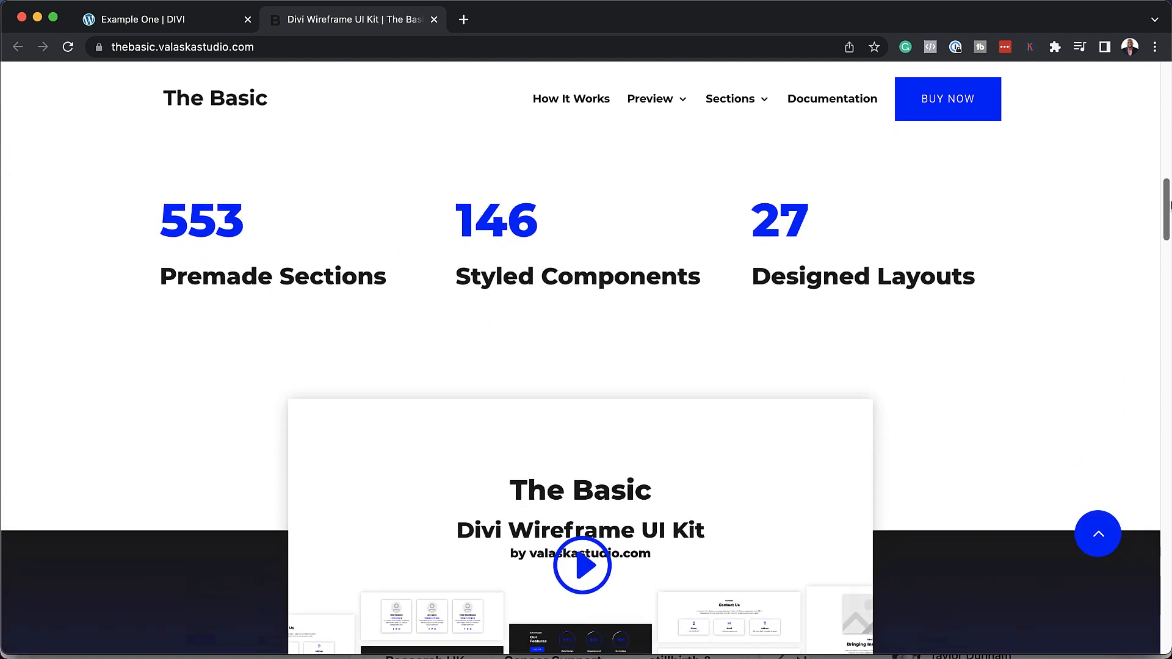
pyautogui.scroll(-3)
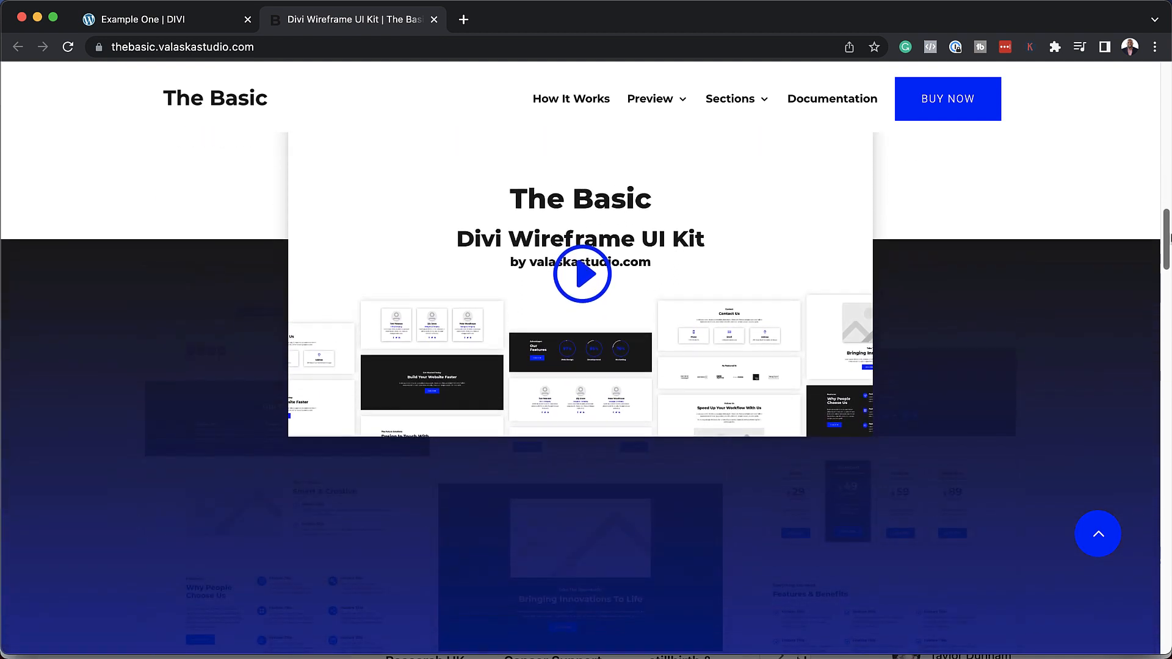
pyautogui.scroll(-3)
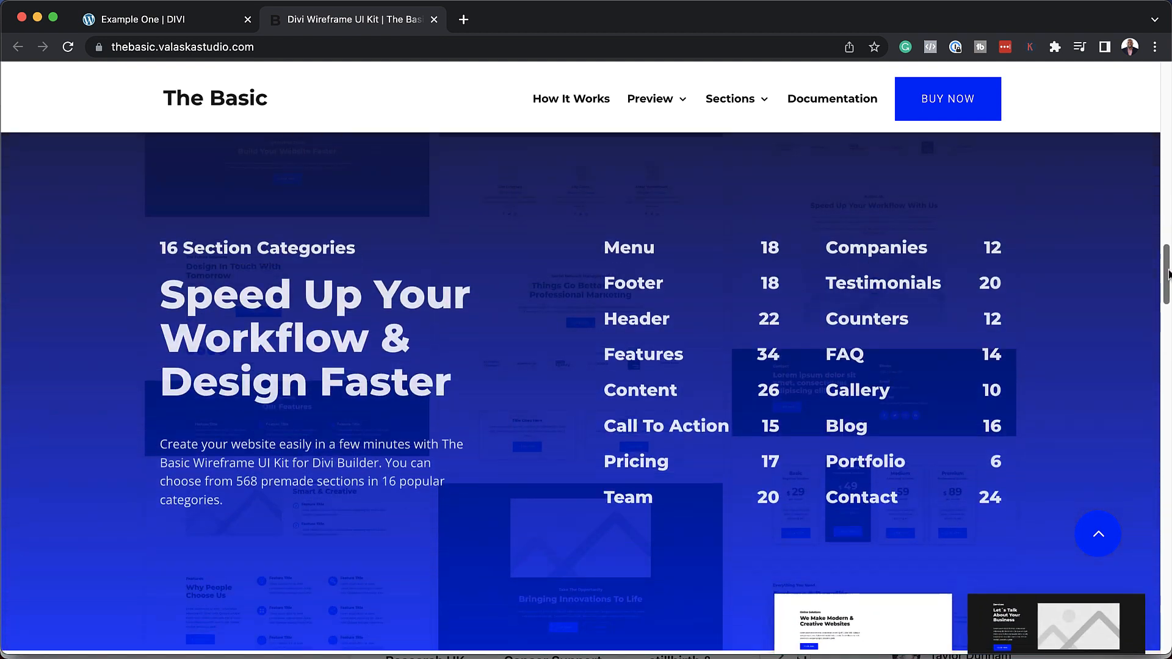
pyautogui.scroll(-3)
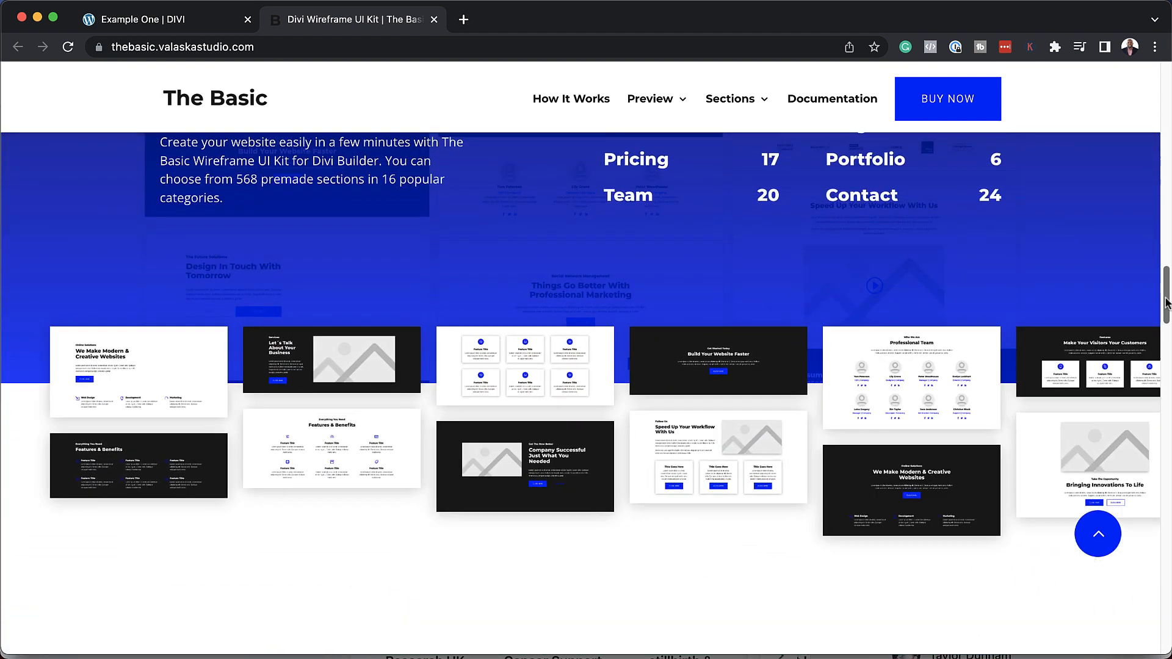
pyautogui.scroll(-3)
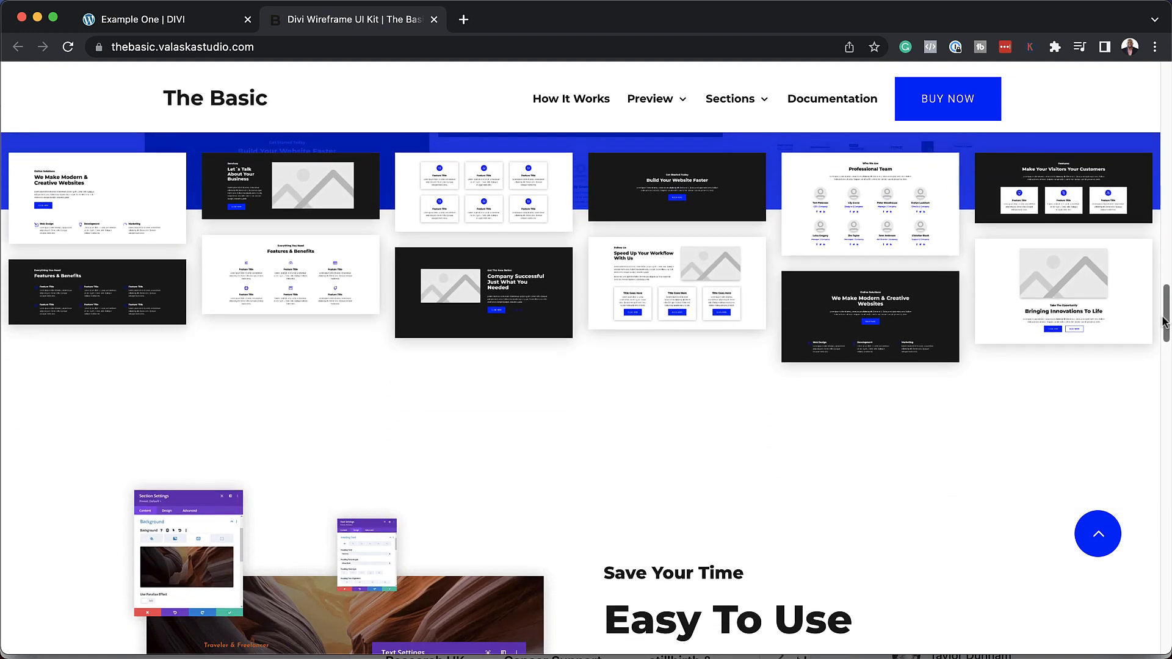
pyautogui.click(351, 18)
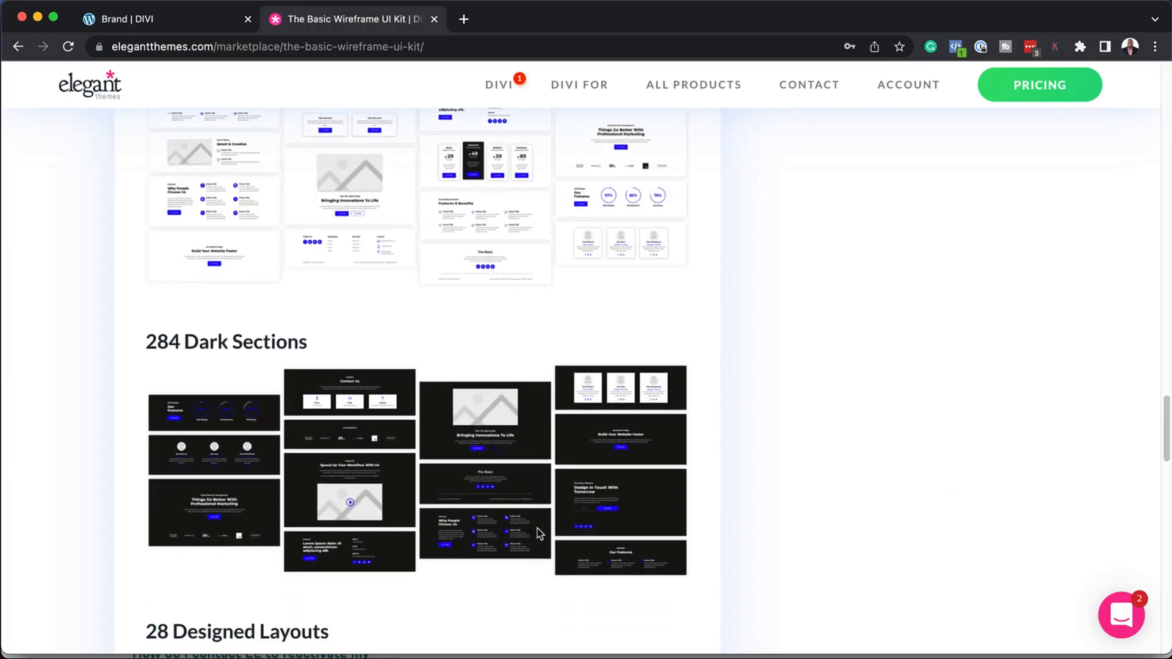
pyautogui.scroll(-3)
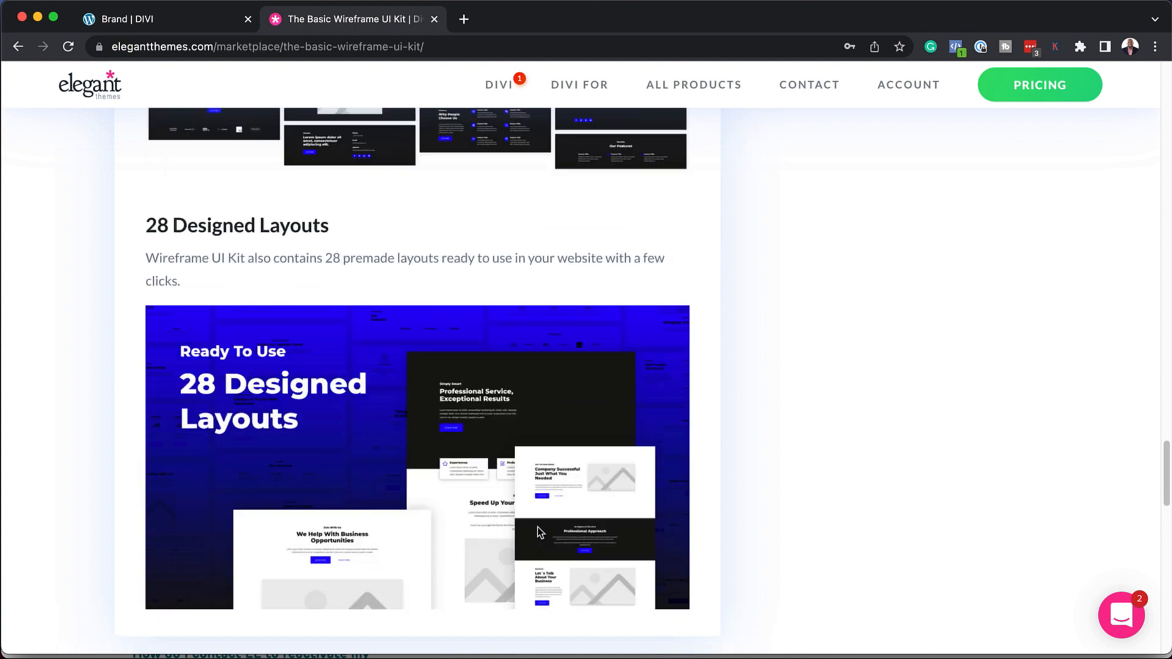
pyautogui.scroll(-3)
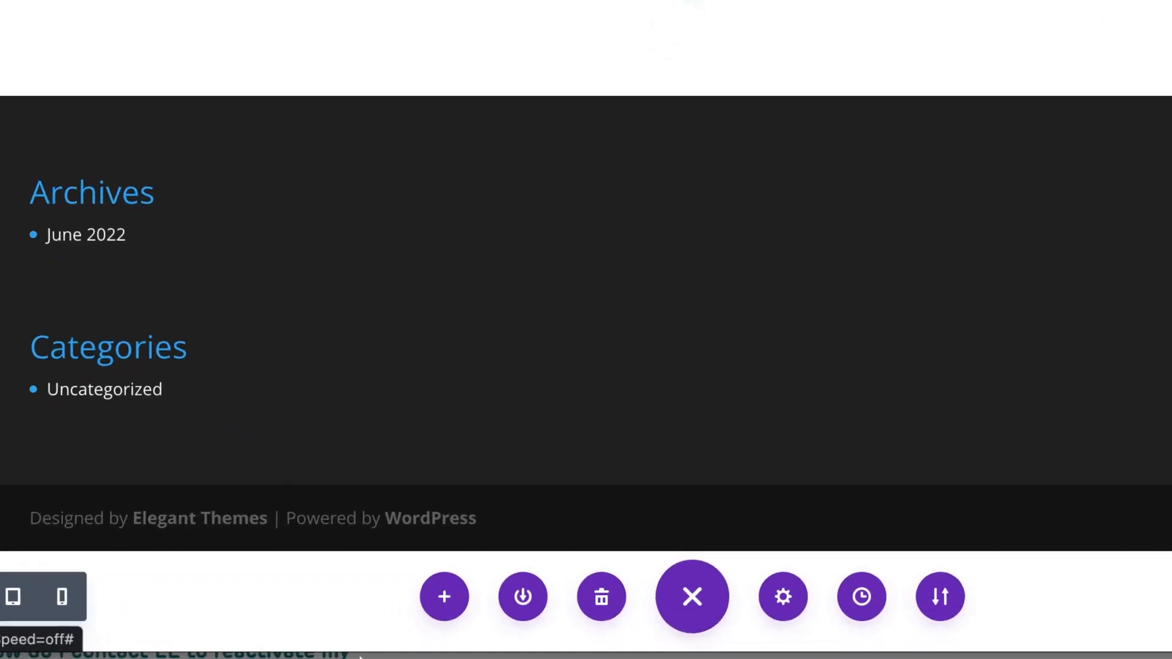
pyautogui.moveTo(445, 596)
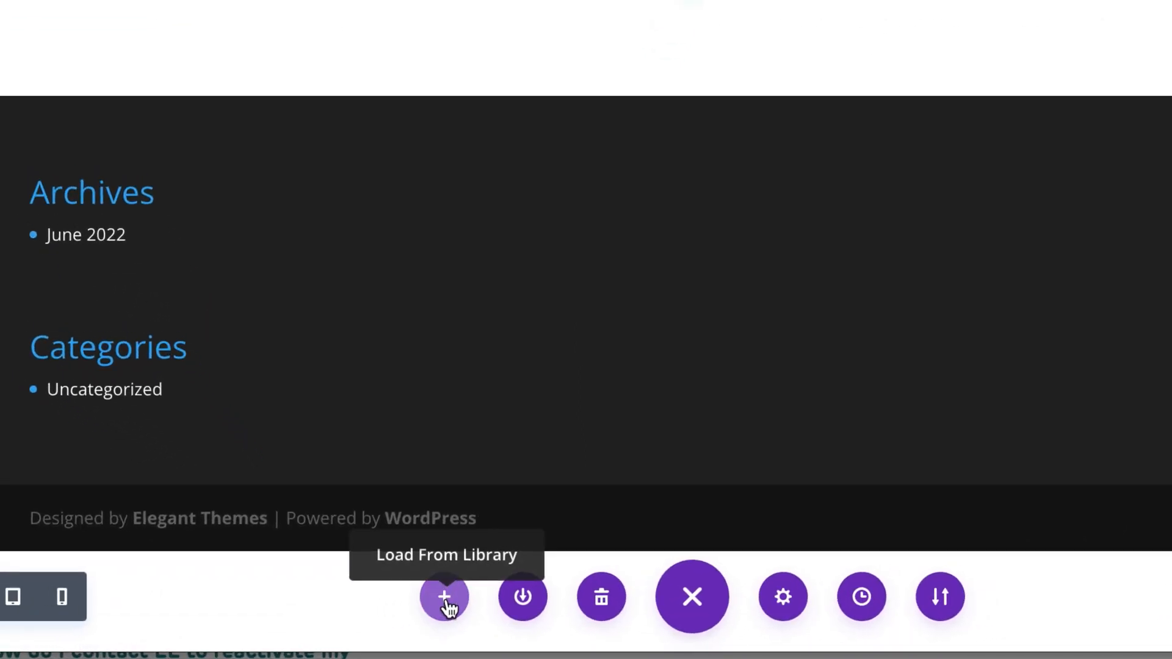
# Step: Sign in to Divi Cloud from the layout library, review the saved layouts, and close the library
pyautogui.click(445, 597)
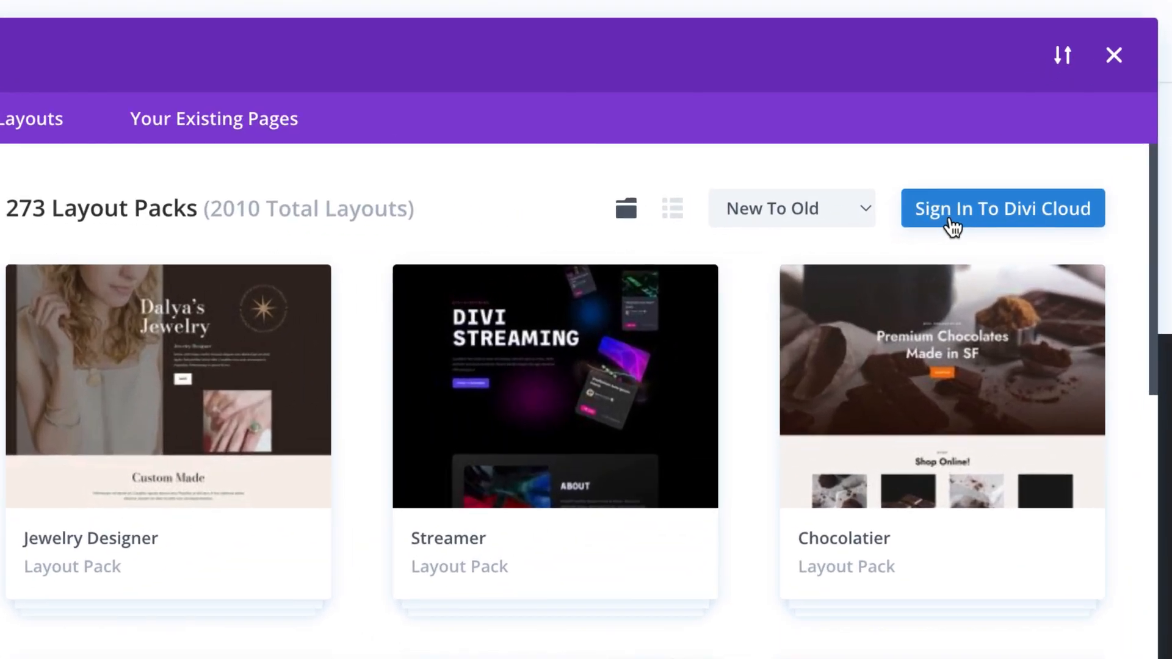
pyautogui.click(1002, 208)
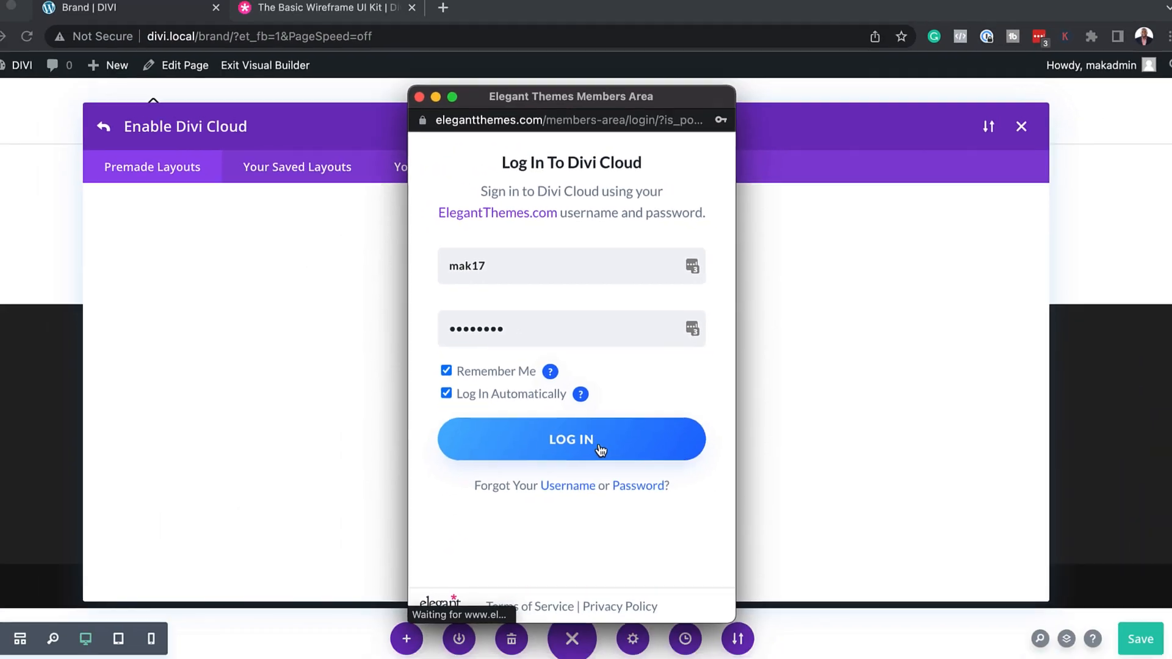
pyautogui.click(572, 440)
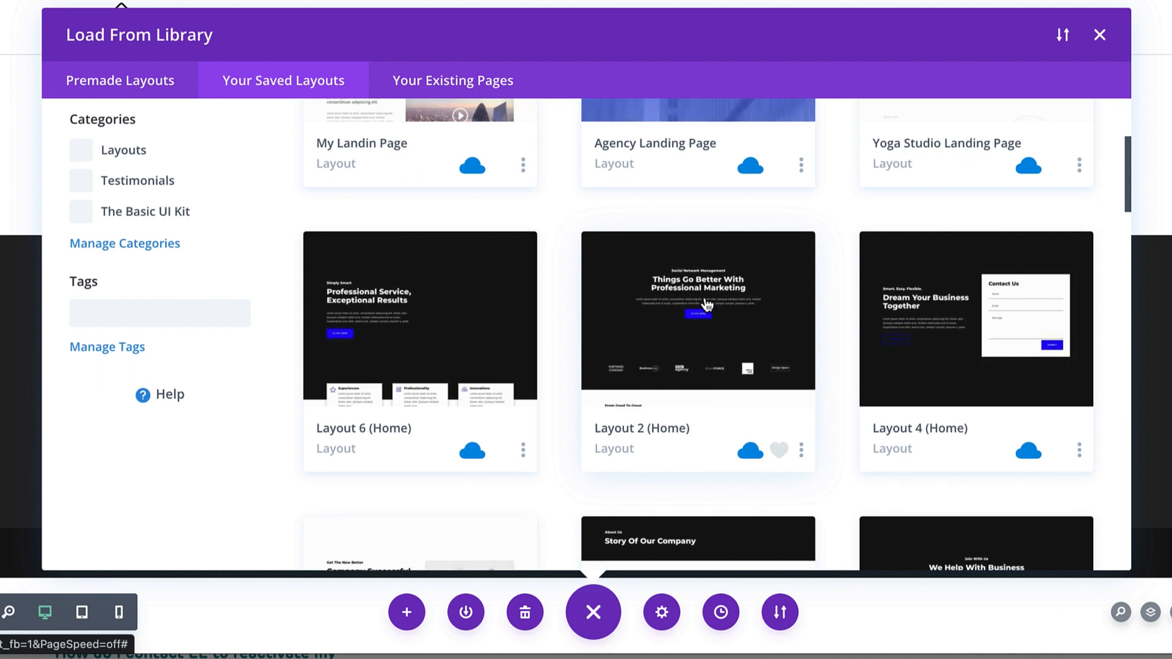
pyautogui.click(1100, 34)
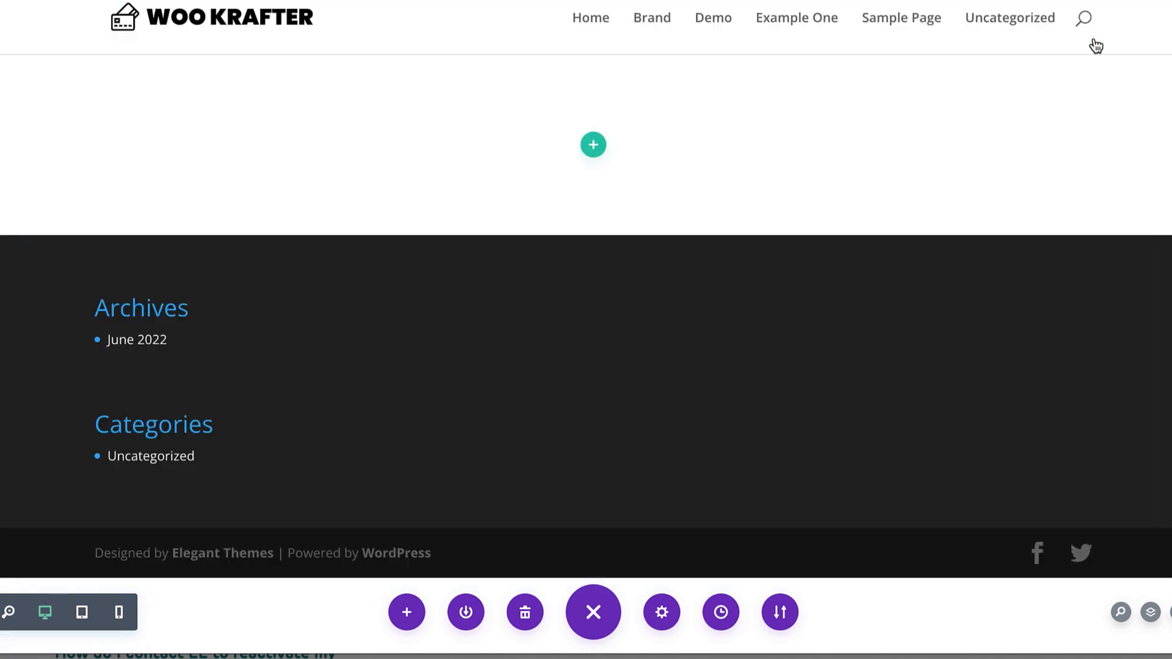
# Step: Start a new section from the saved library and filter to the Dark Sections category
pyautogui.click(594, 232)
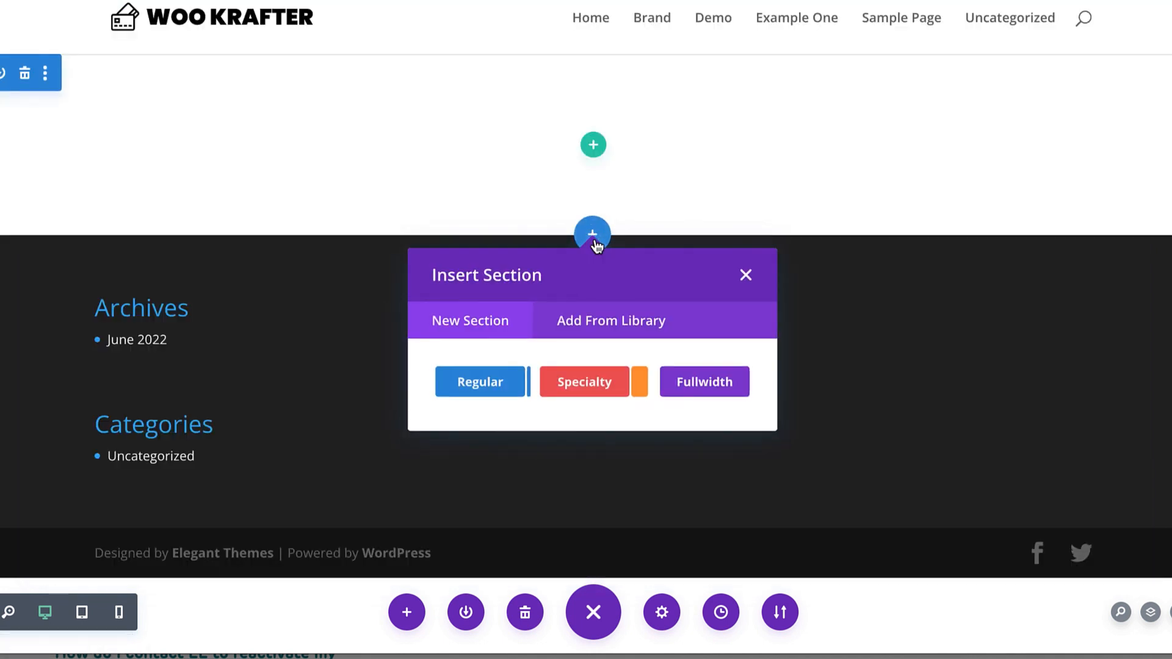
pyautogui.click(611, 321)
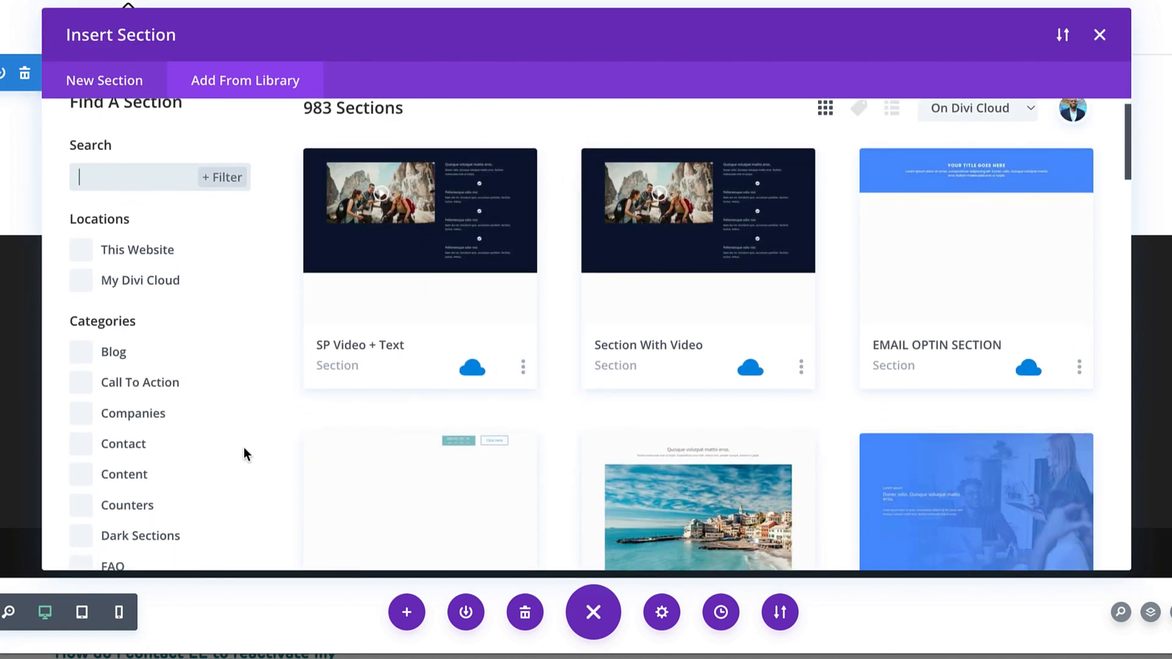
pyautogui.scroll(-3)
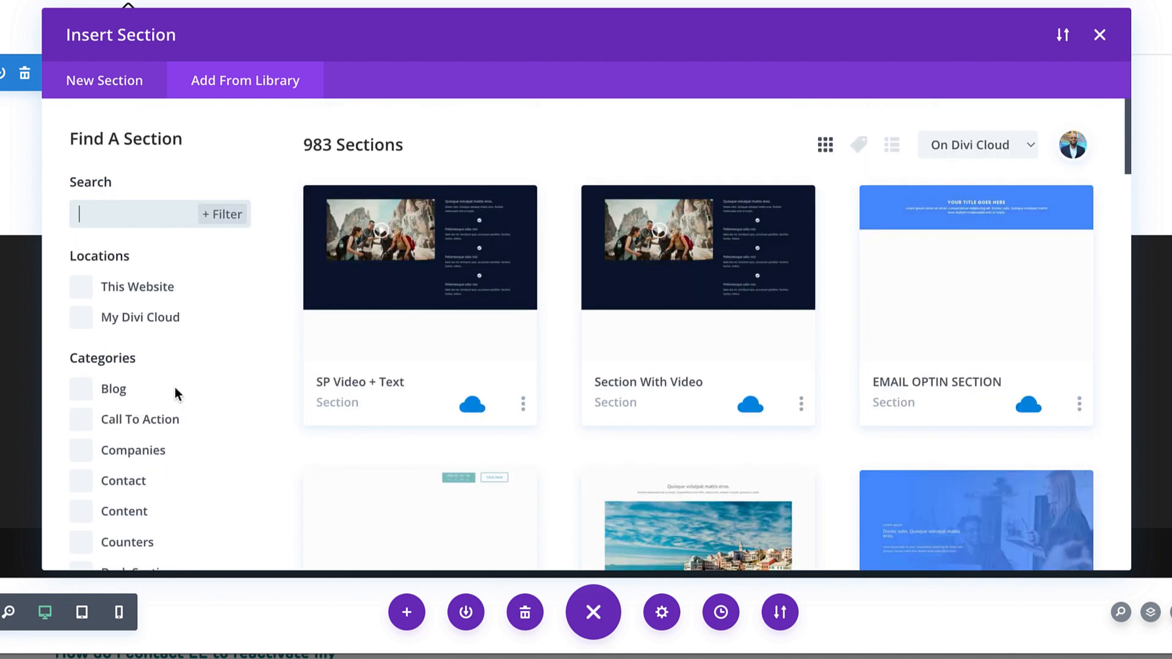
pyautogui.scroll(-3)
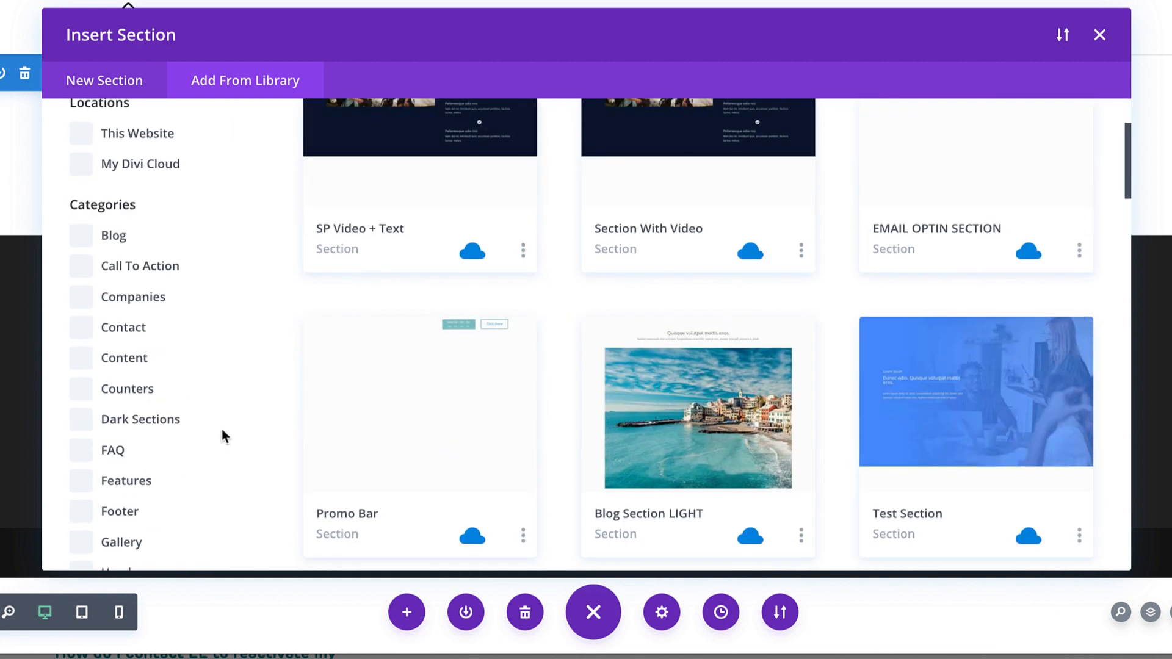
pyautogui.moveTo(80, 429)
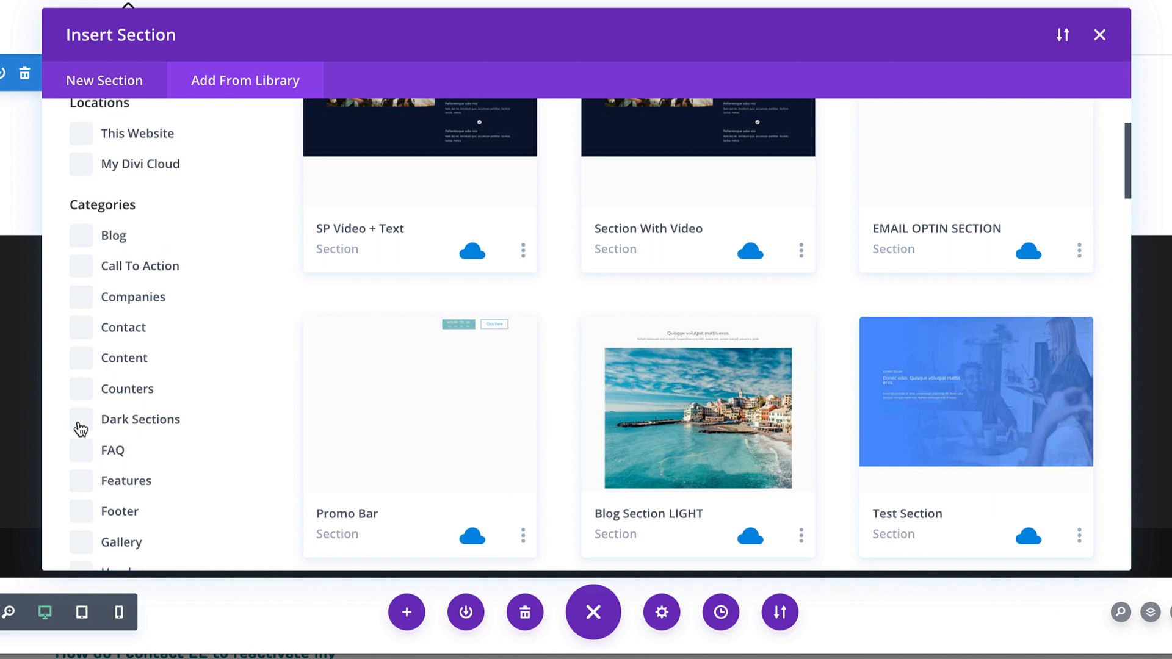
pyautogui.click(81, 419)
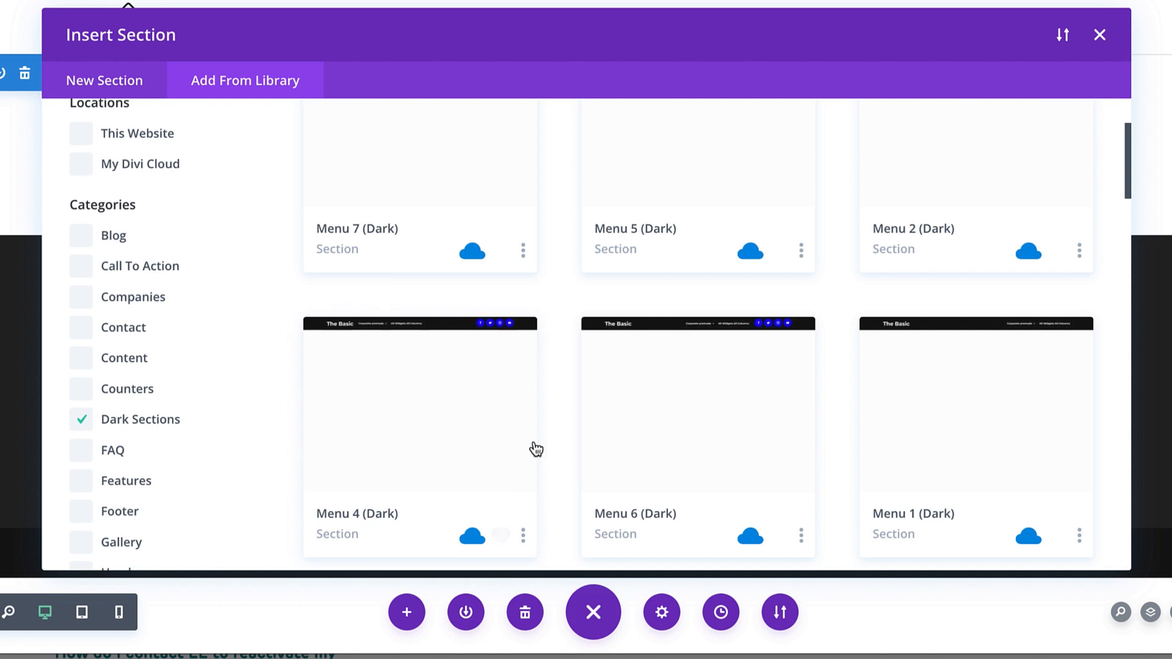
# Step: Find Header 3 (Dark) among the dark sections and insert it into the page
pyautogui.scroll(-3)
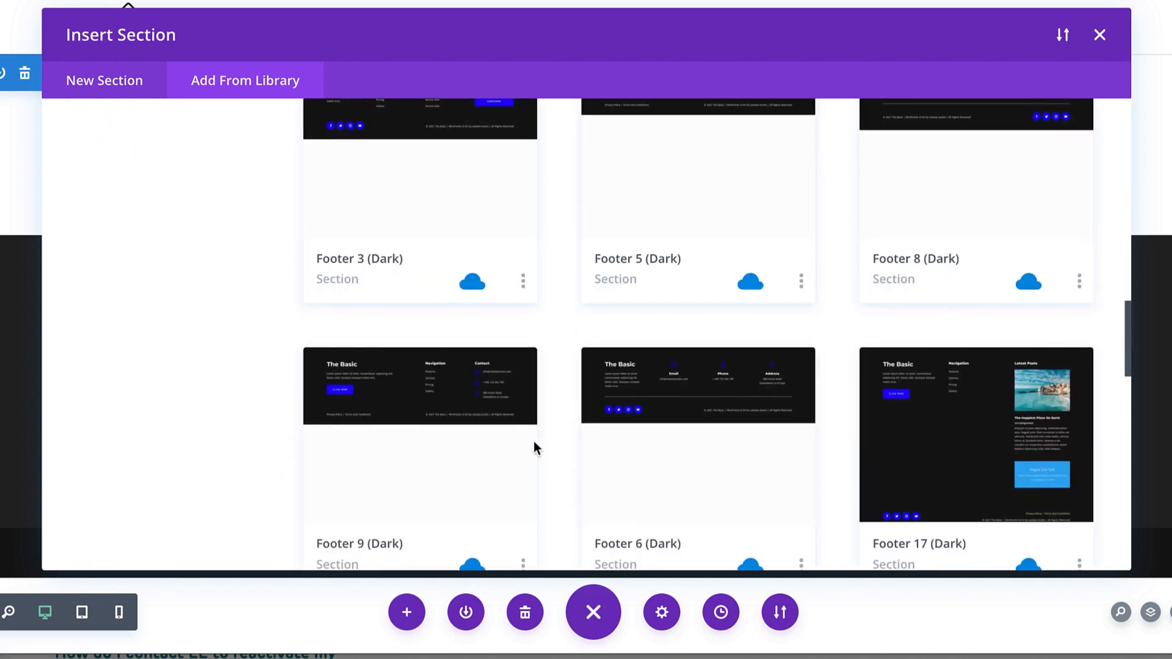
pyautogui.scroll(-3)
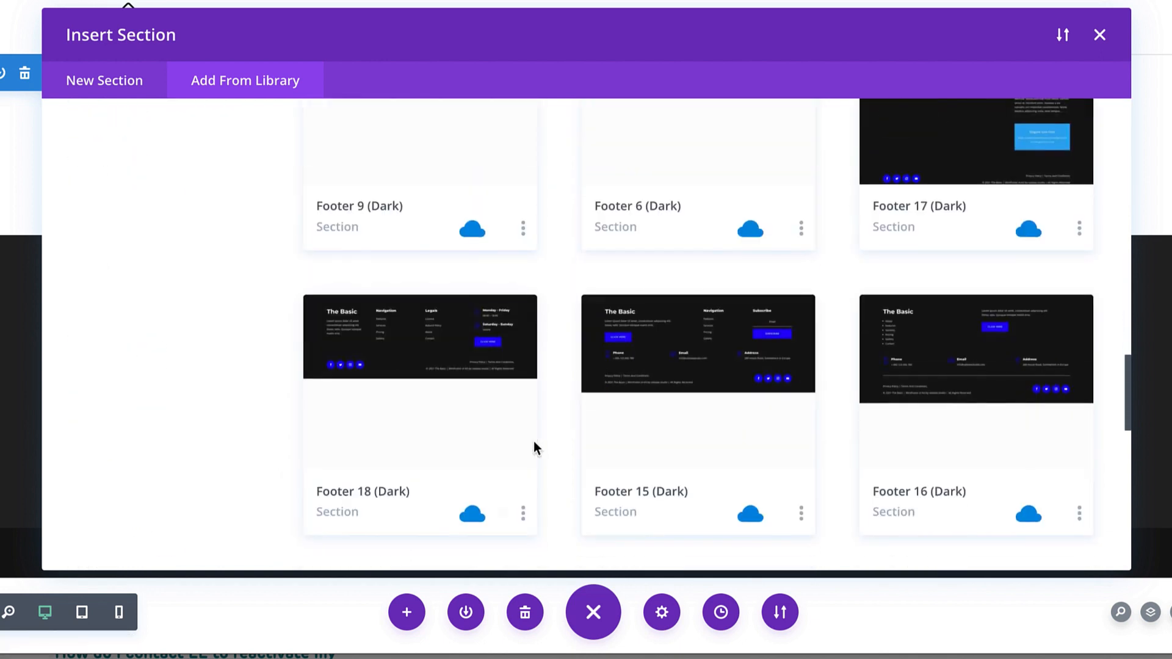
pyautogui.scroll(-3)
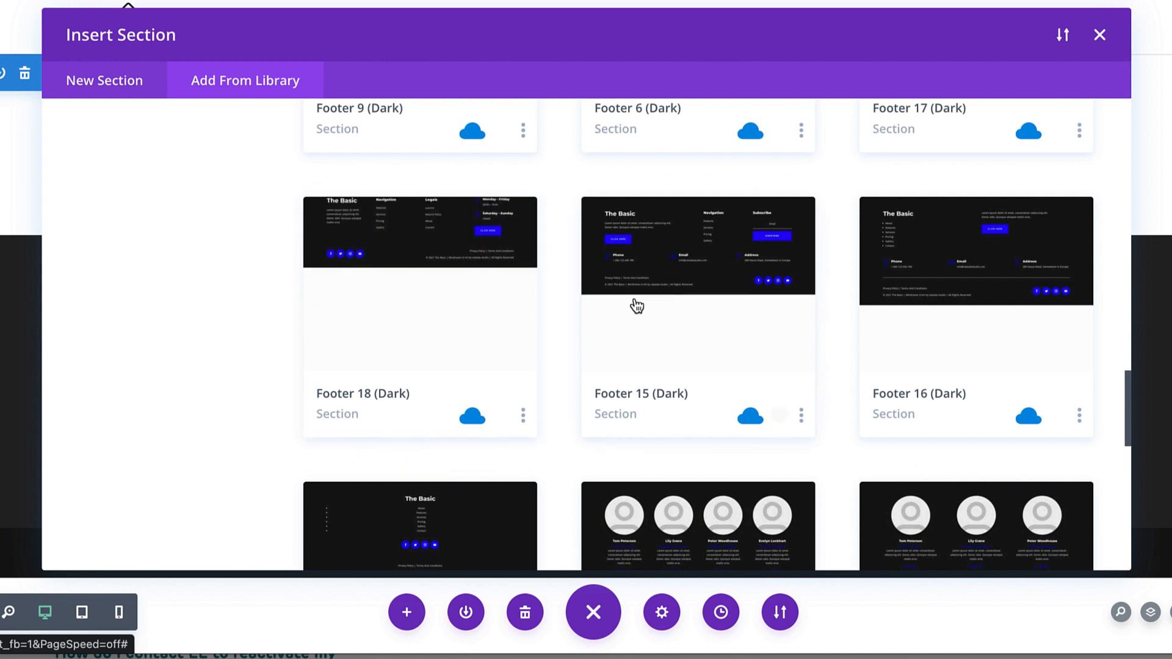
pyautogui.scroll(-3)
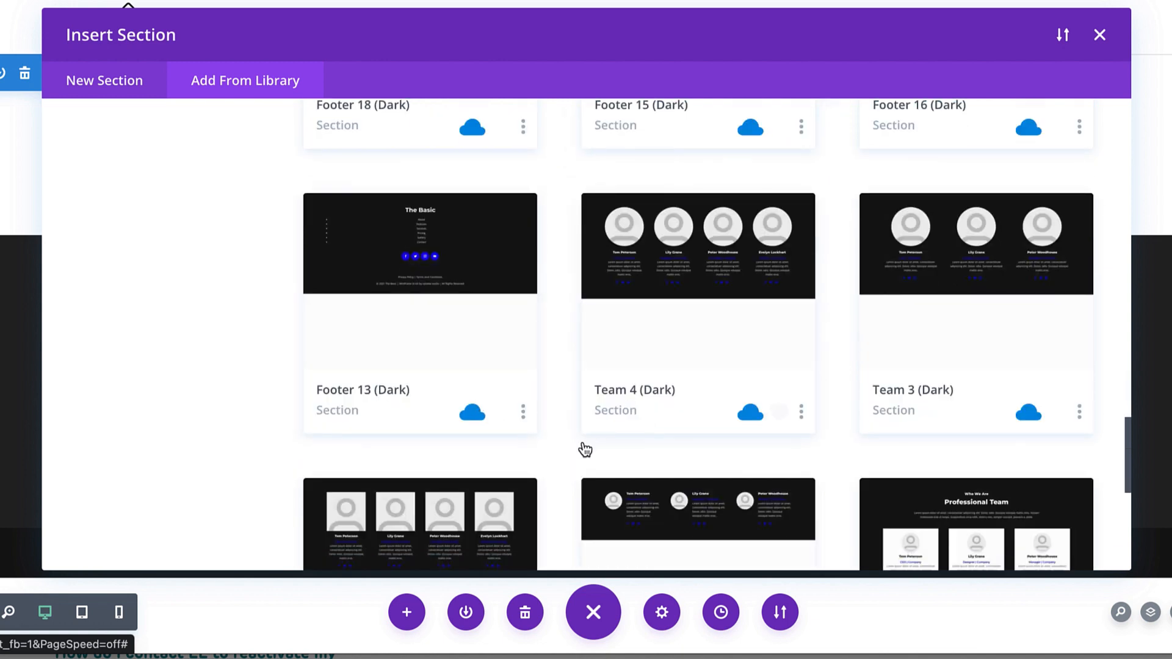
pyautogui.scroll(-3)
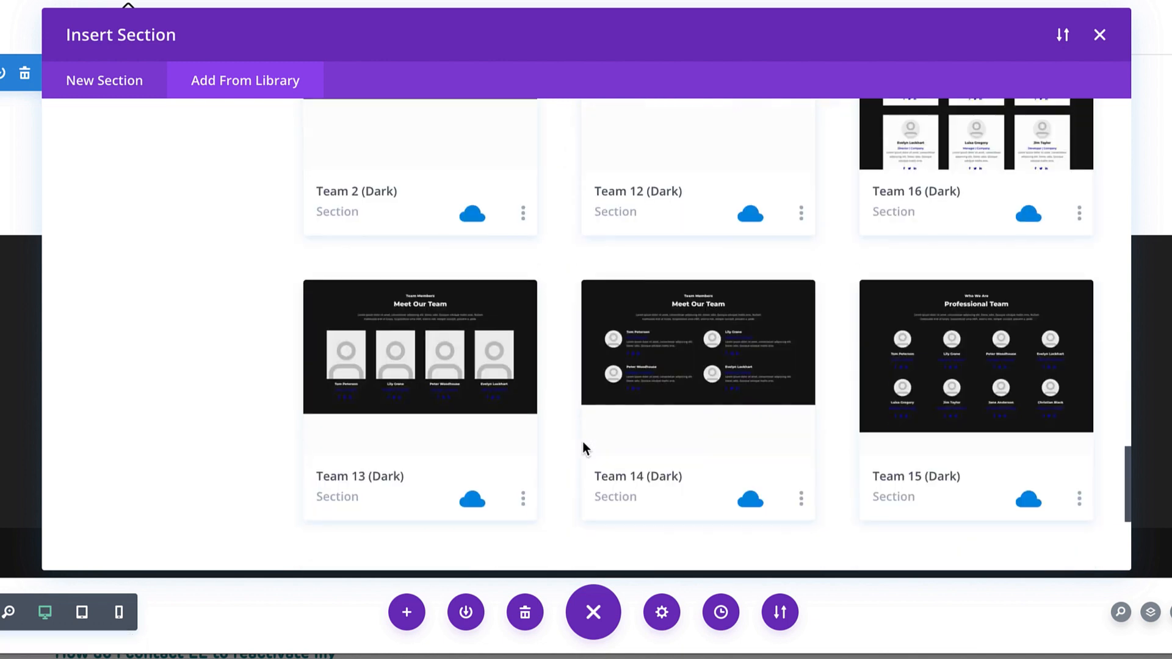
pyautogui.scroll(-3)
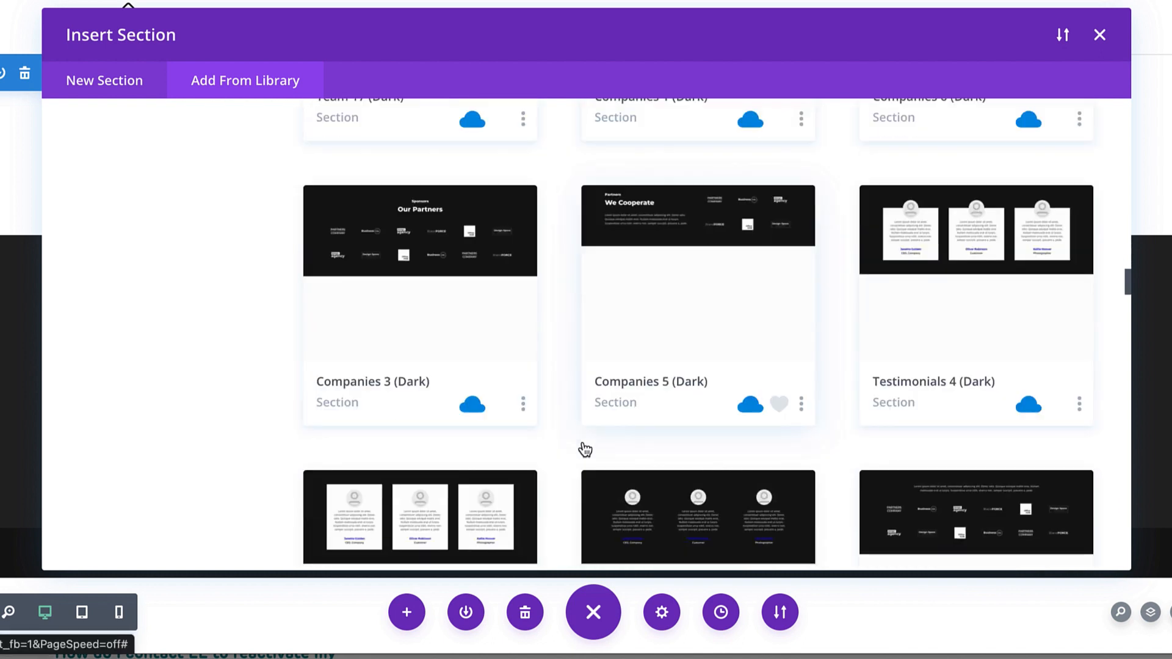
pyautogui.scroll(-3)
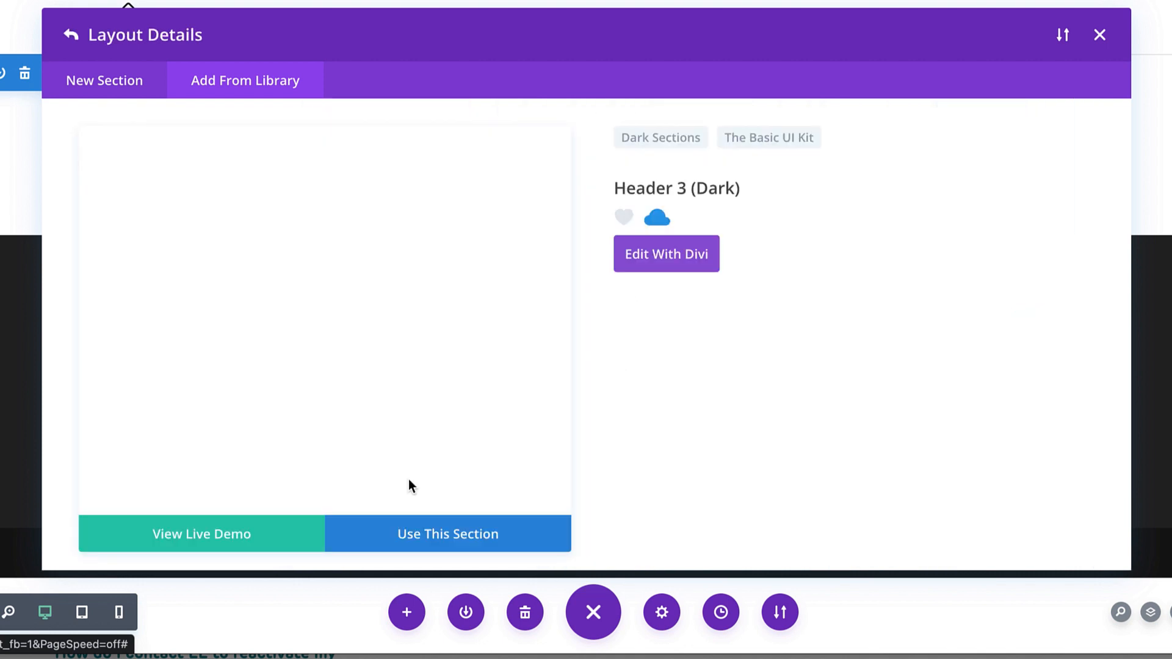
pyautogui.click(1100, 36)
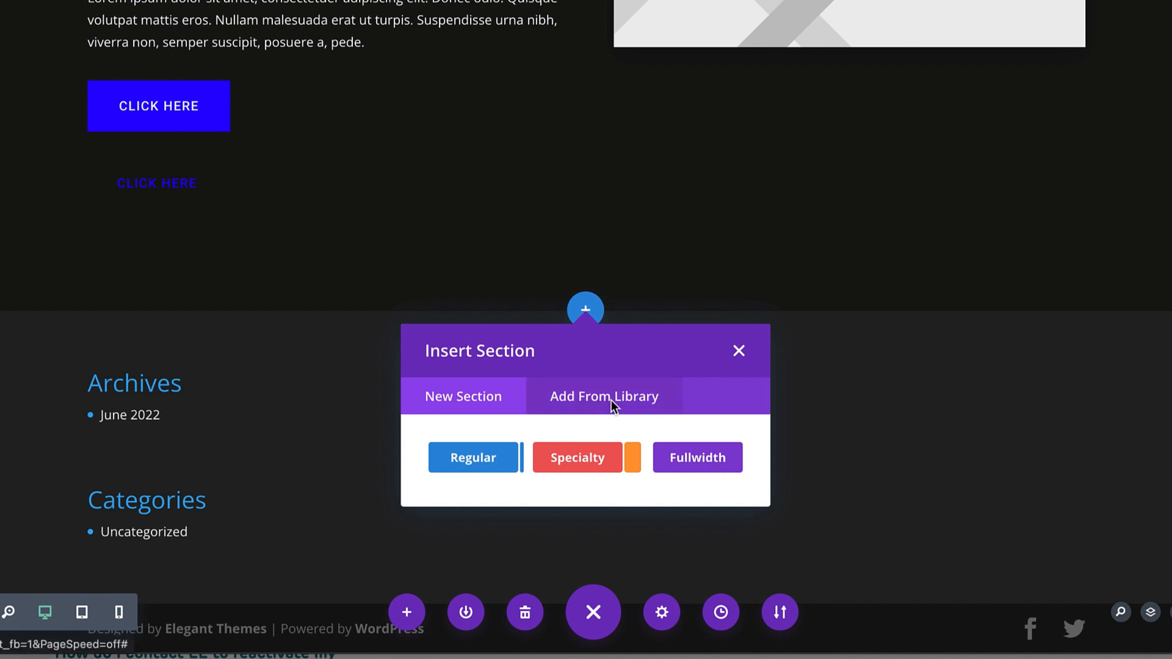
# Step: Browse the saved section library for a light Testimonials layout with the Customer Reviews heading
pyautogui.click(604, 395)
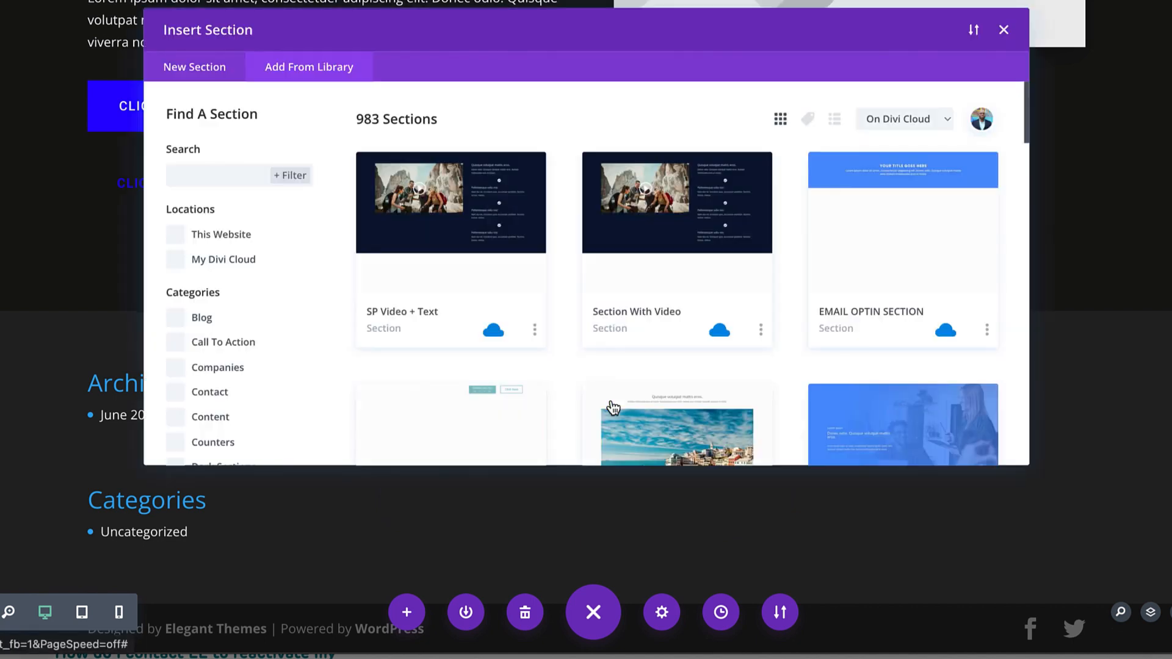
pyautogui.scroll(-3)
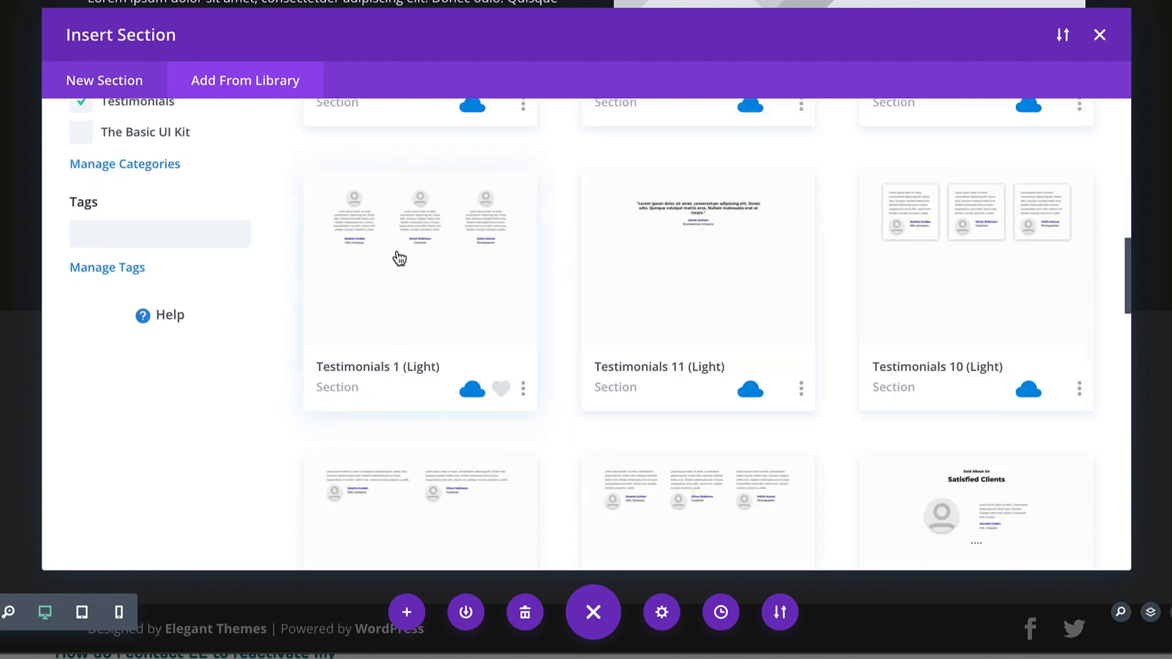
pyautogui.moveTo(482, 454)
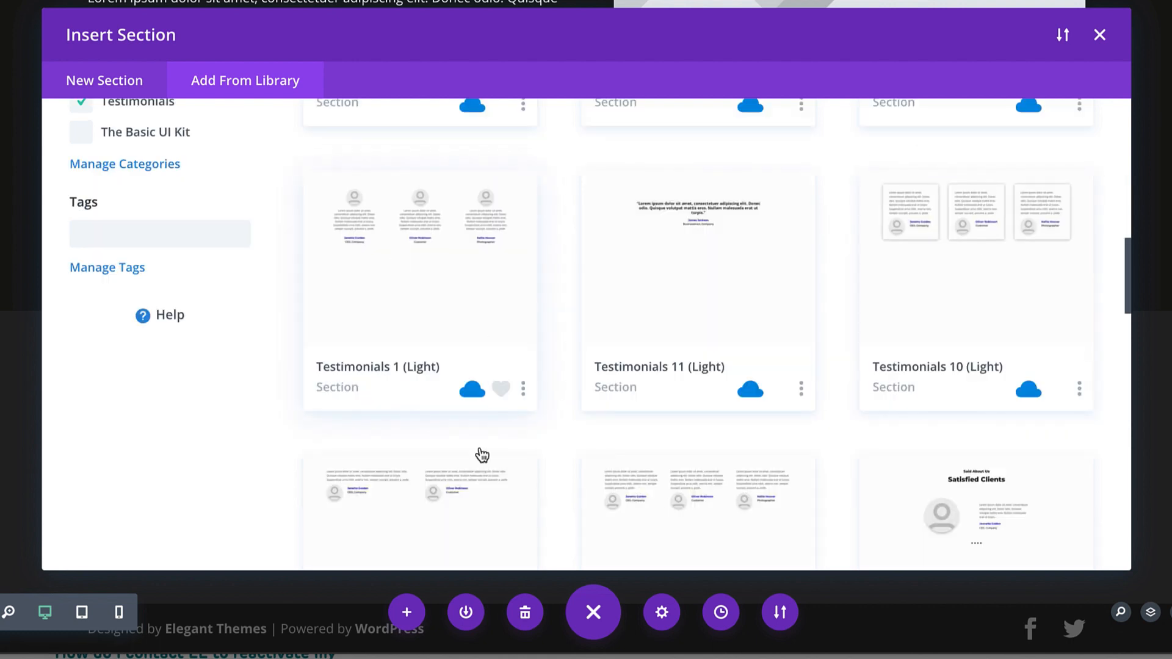
pyautogui.scroll(-3)
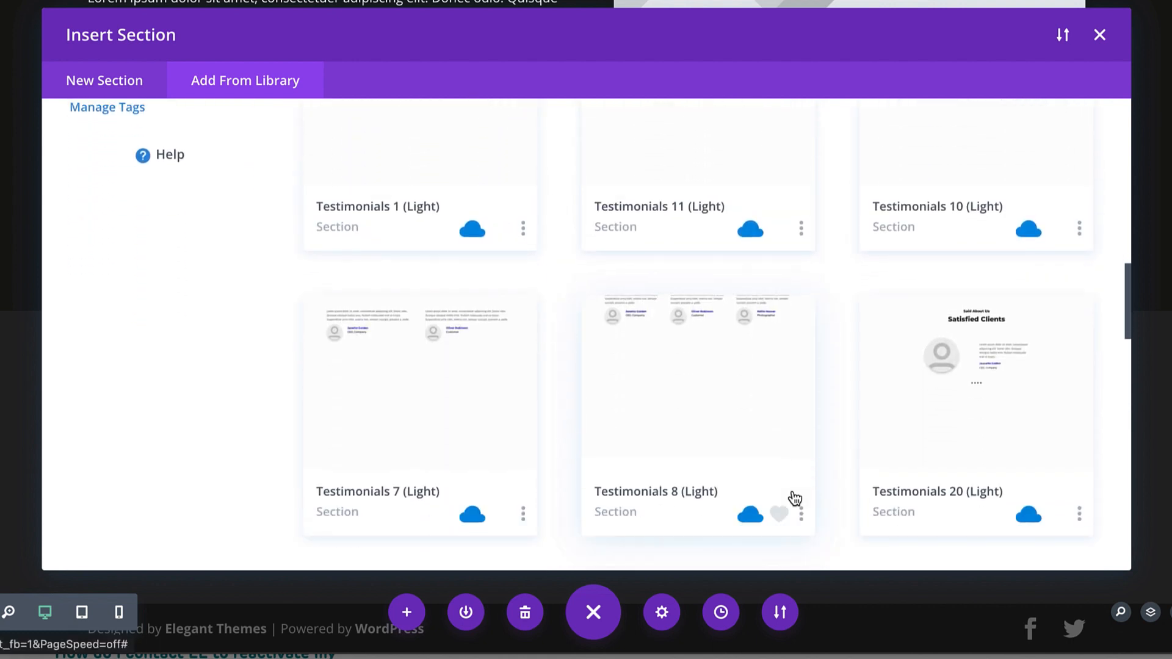
pyautogui.scroll(-3)
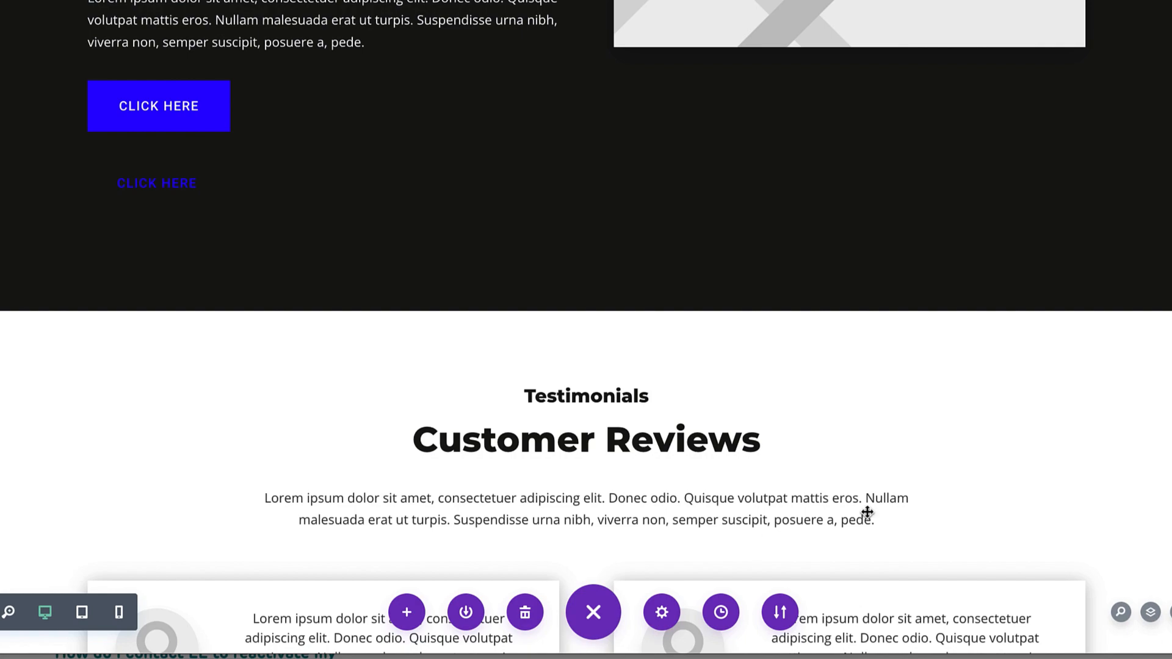
pyautogui.scroll(3)
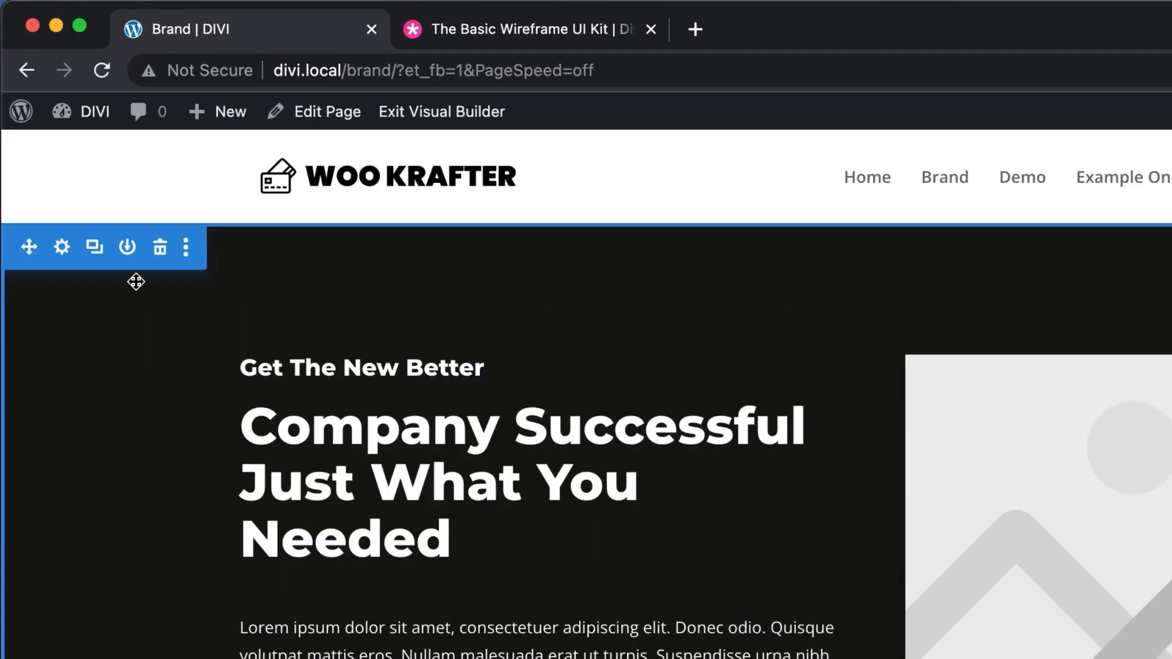
# Step: Set the header section's background to the dark grey saved swatch and save
pyautogui.click(61, 248)
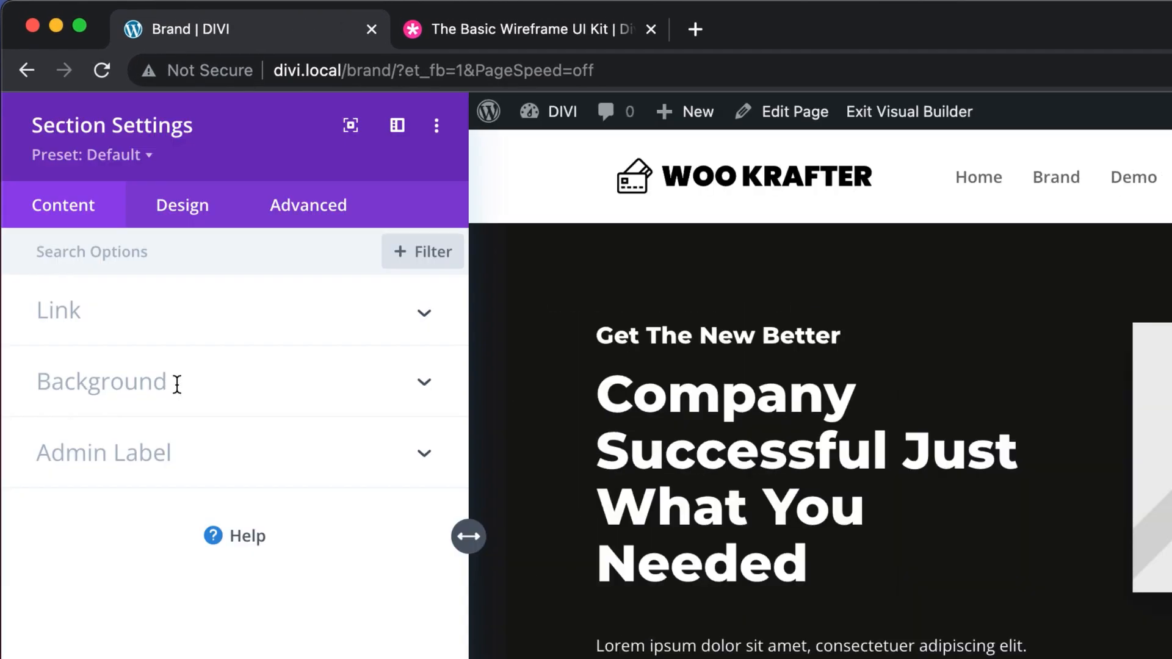
pyautogui.click(101, 382)
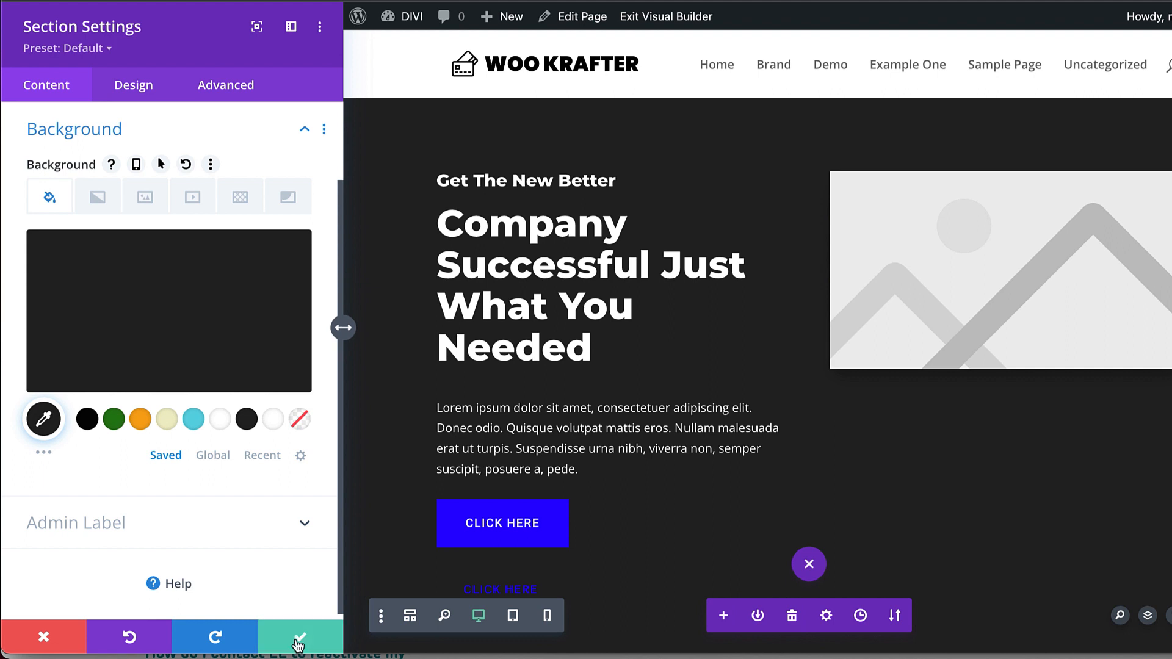
pyautogui.click(298, 638)
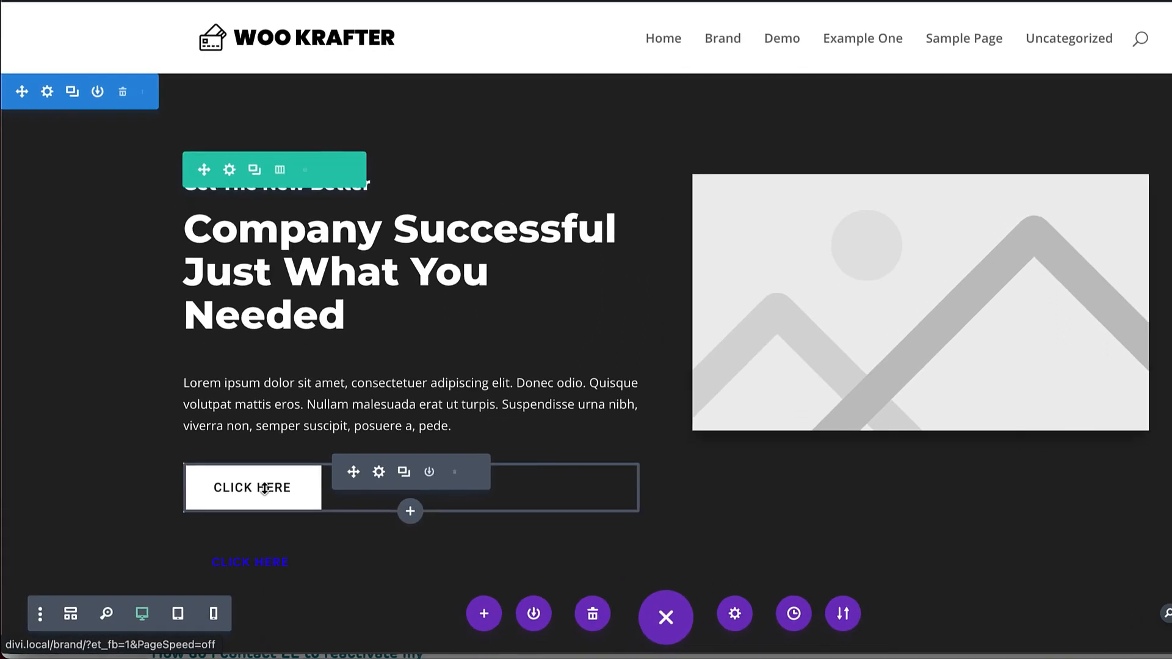
# Step: Style the header's Click Here button with white text on an orange background
pyautogui.click(378, 472)
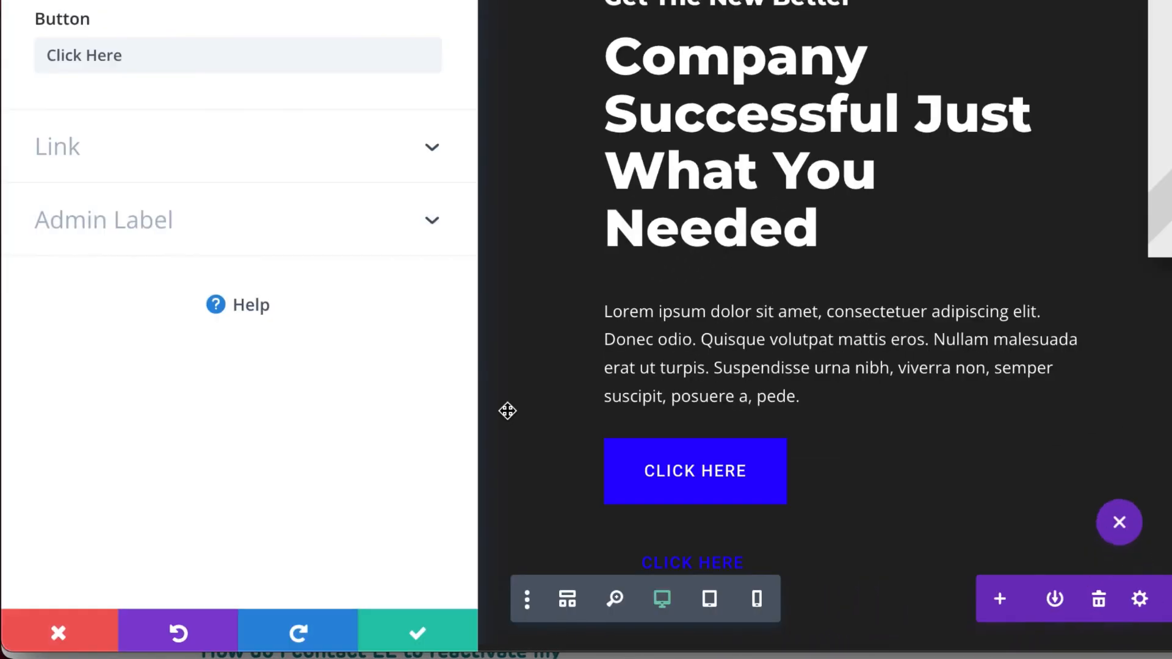
pyautogui.click(133, 84)
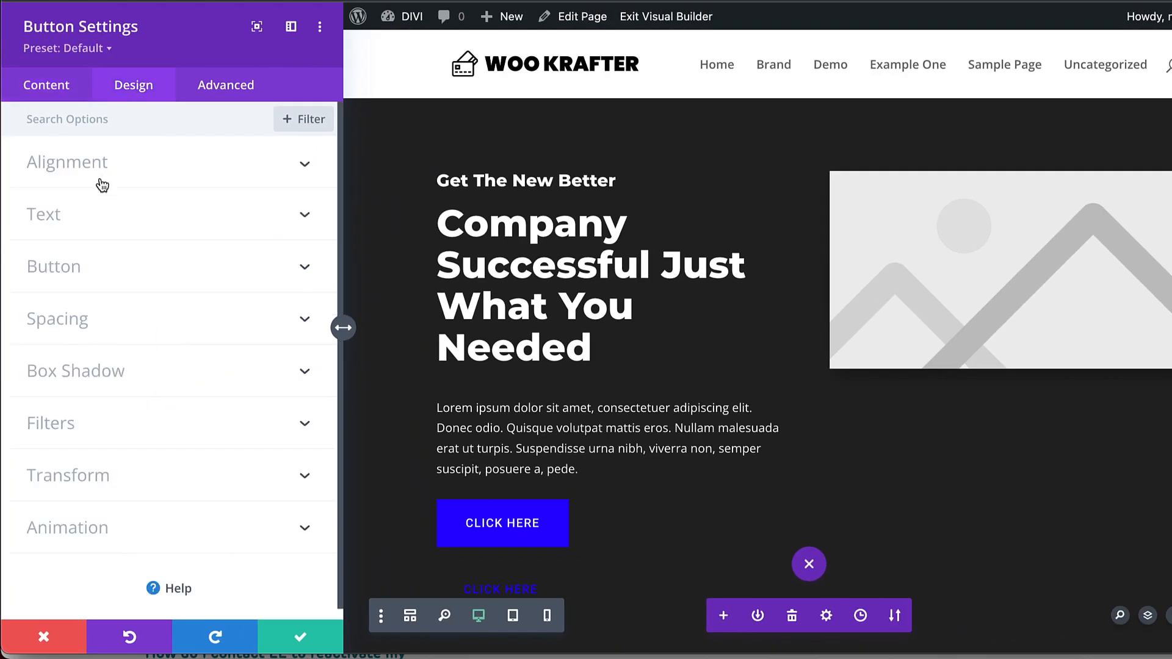
pyautogui.click(52, 266)
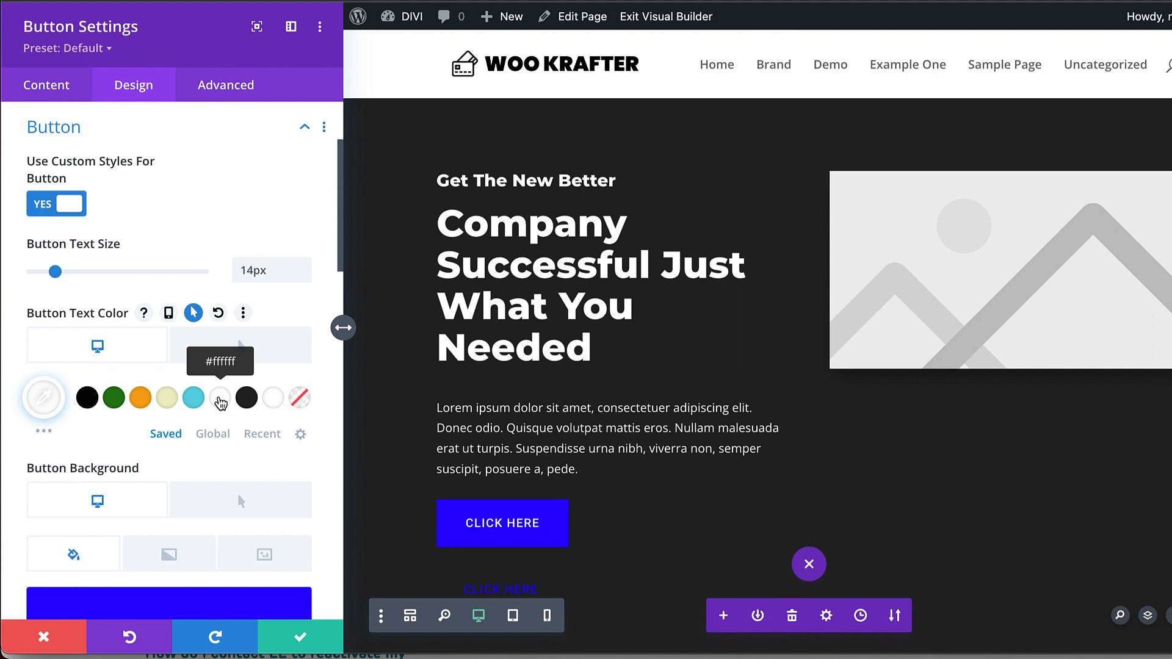
pyautogui.scroll(-3)
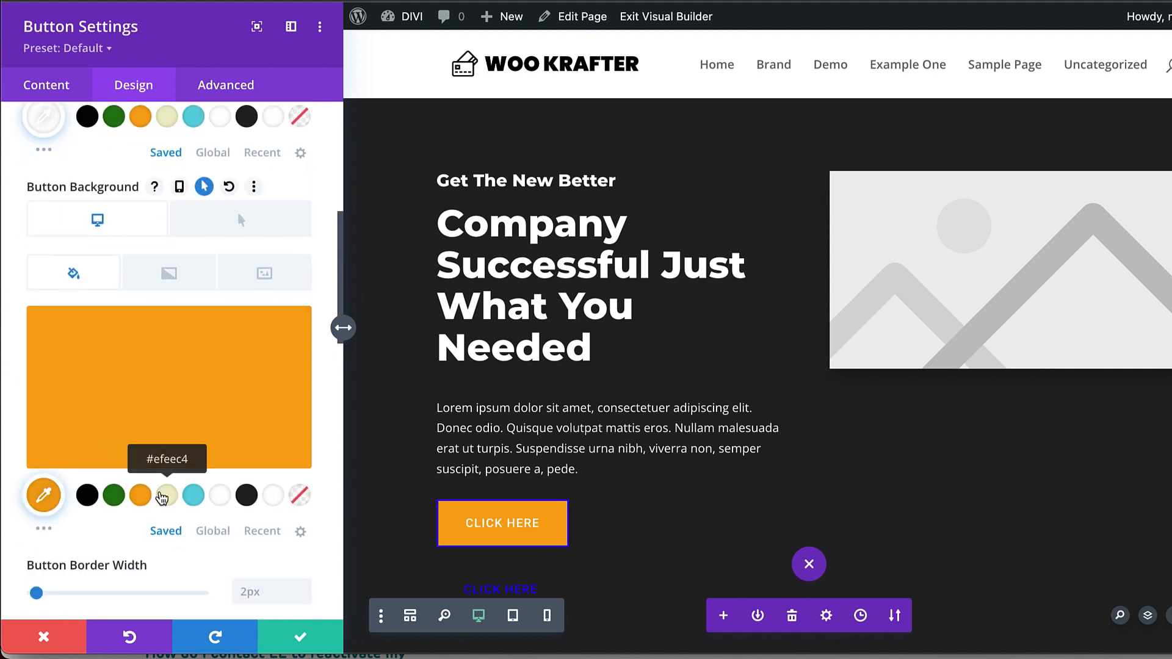
pyautogui.scroll(-3)
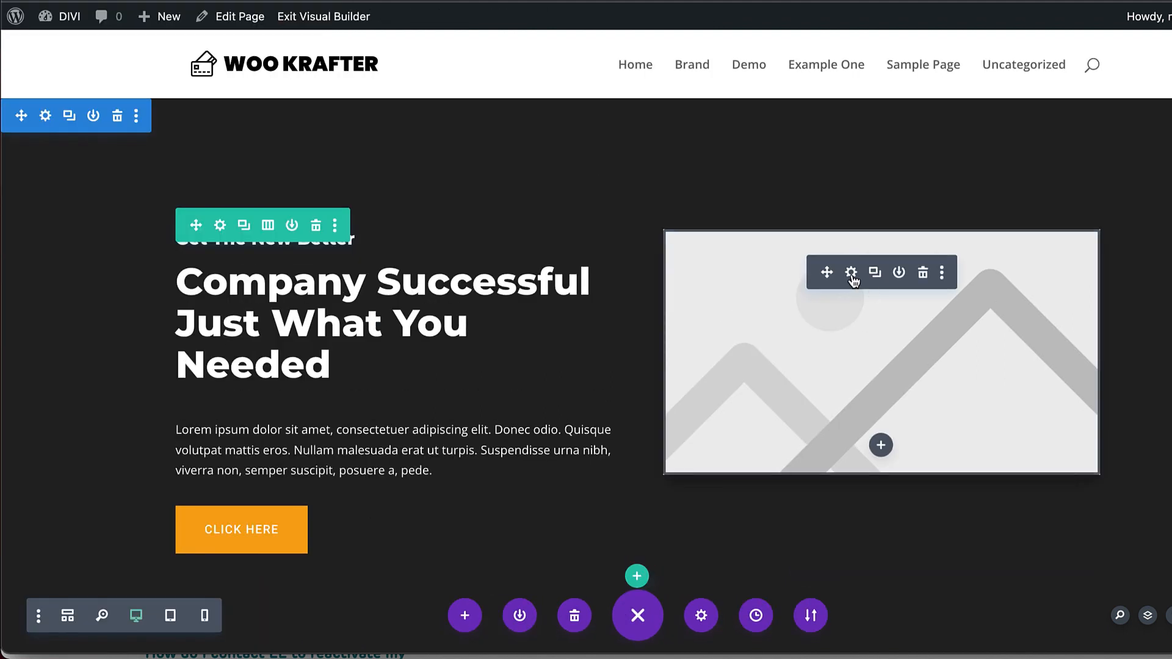
# Step: Swap the header's placeholder image for the dark off-road vehicle photo
pyautogui.click(850, 272)
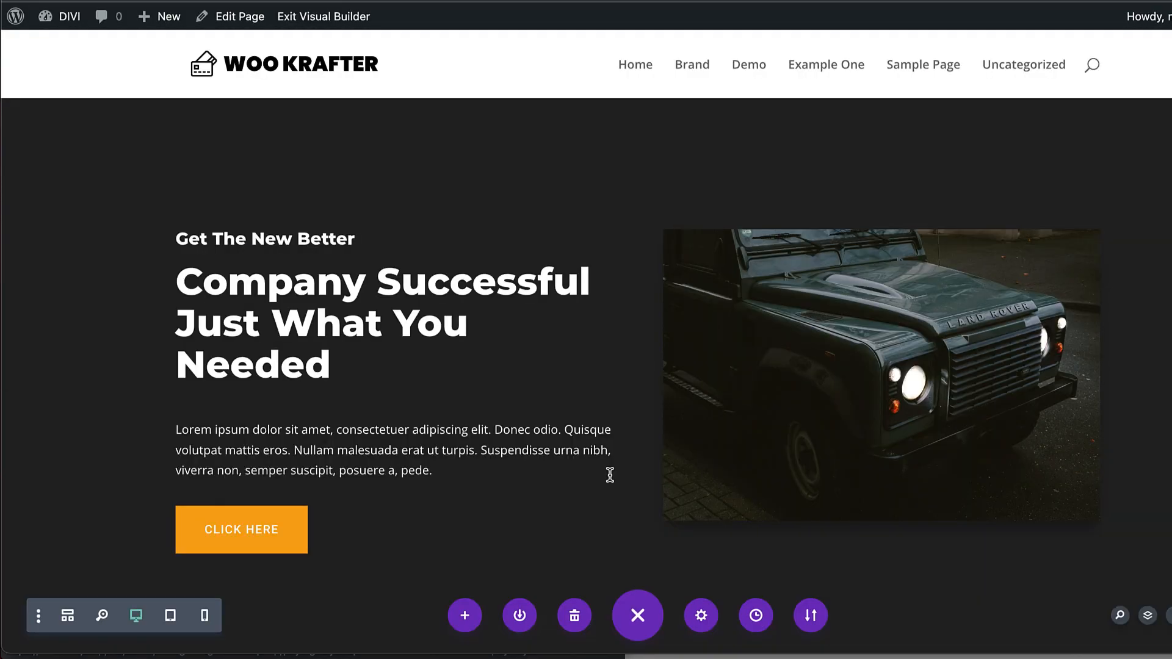
pyautogui.scroll(-3)
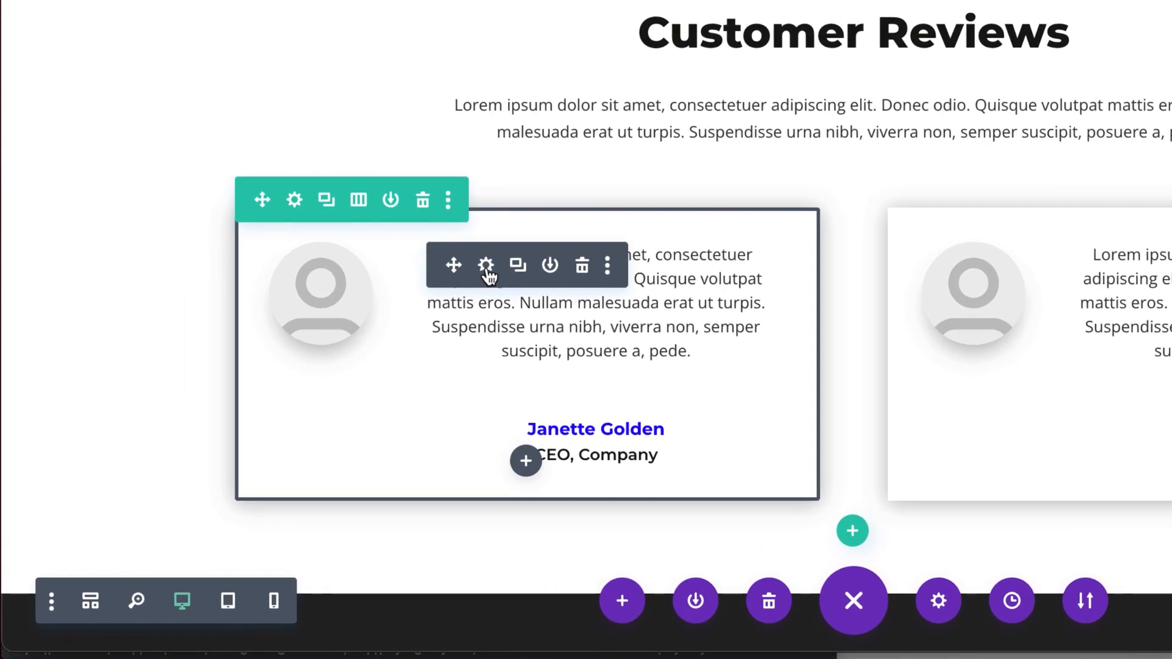
# Step: Replace the testimonial placeholder avatars with portrait photos for Janette Golden and Oliver Robinson
pyautogui.click(484, 265)
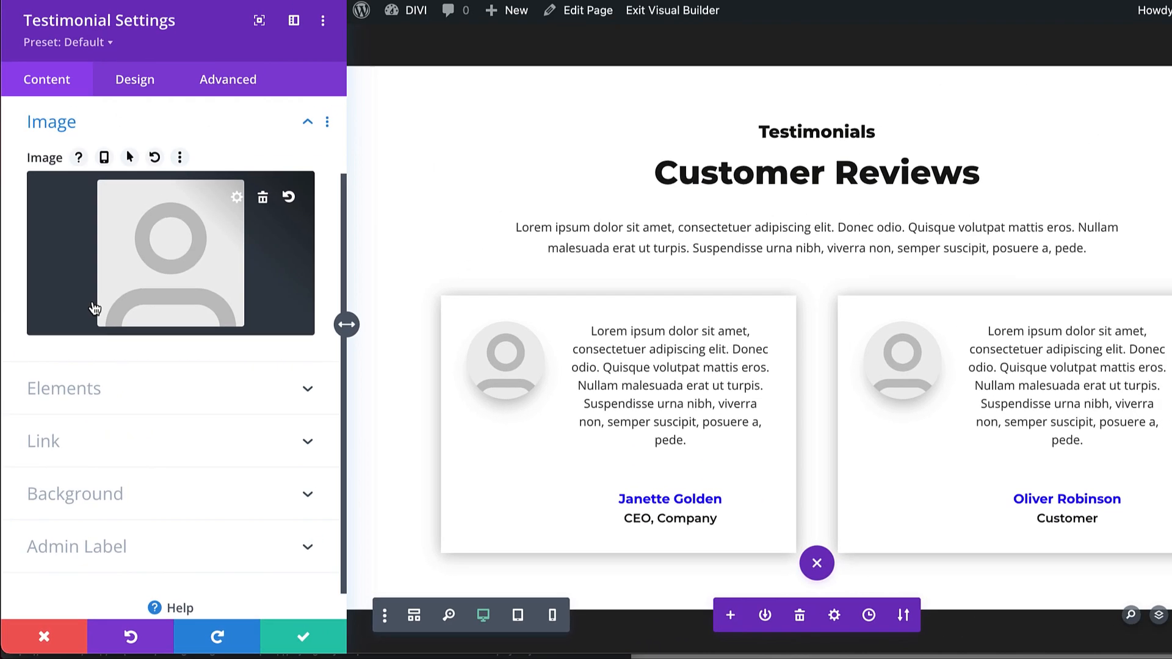
pyautogui.click(171, 253)
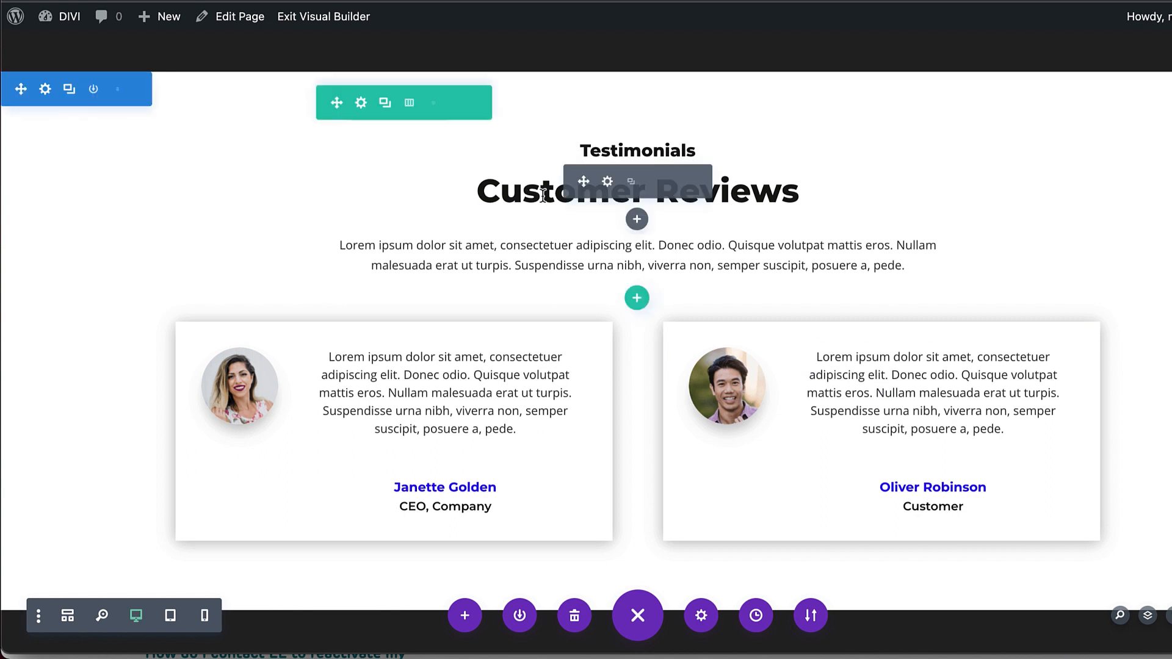
pyautogui.click(636, 190)
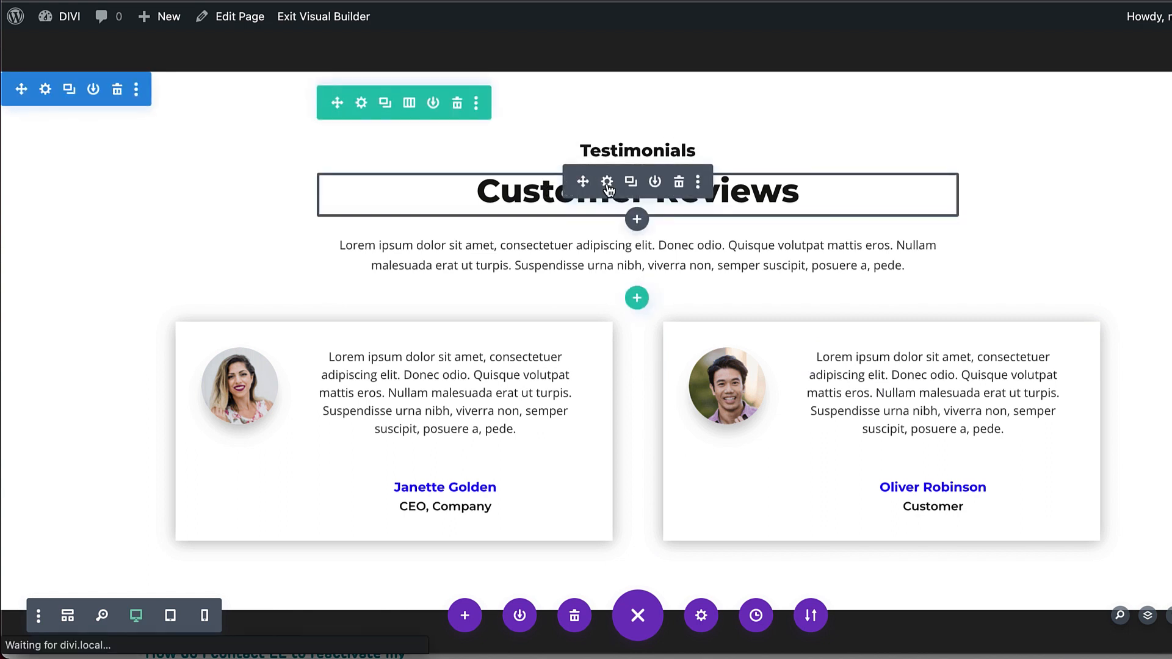
# Step: Set the Customer Reviews H2 heading colour to the green saved swatch and save
pyautogui.click(607, 182)
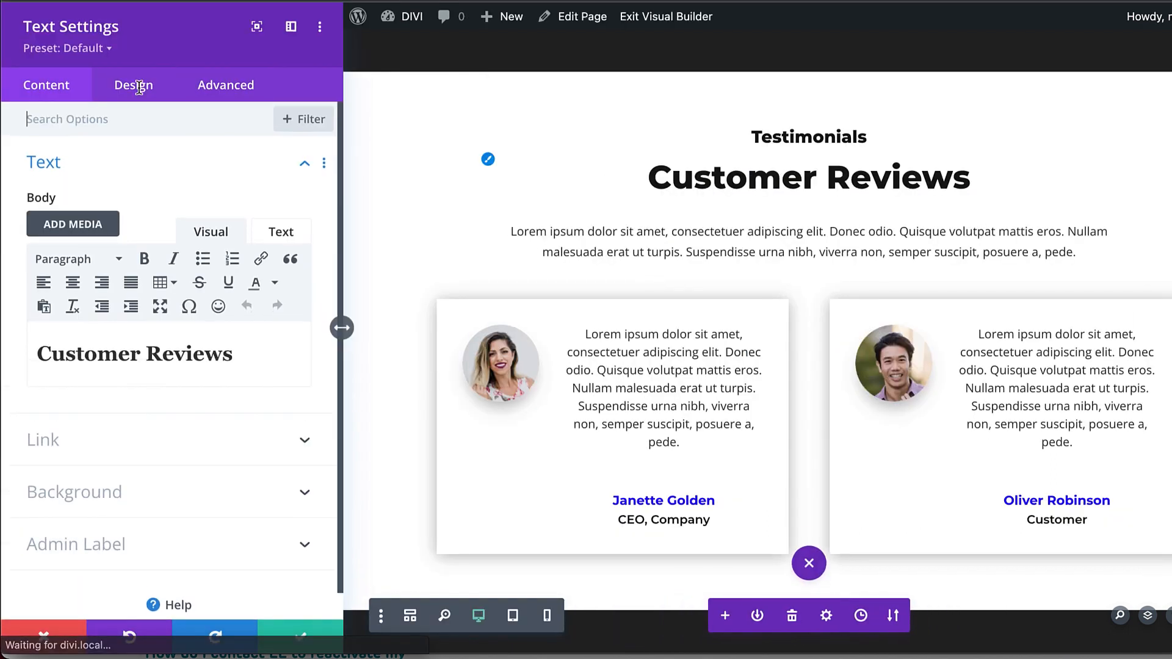
pyautogui.click(487, 159)
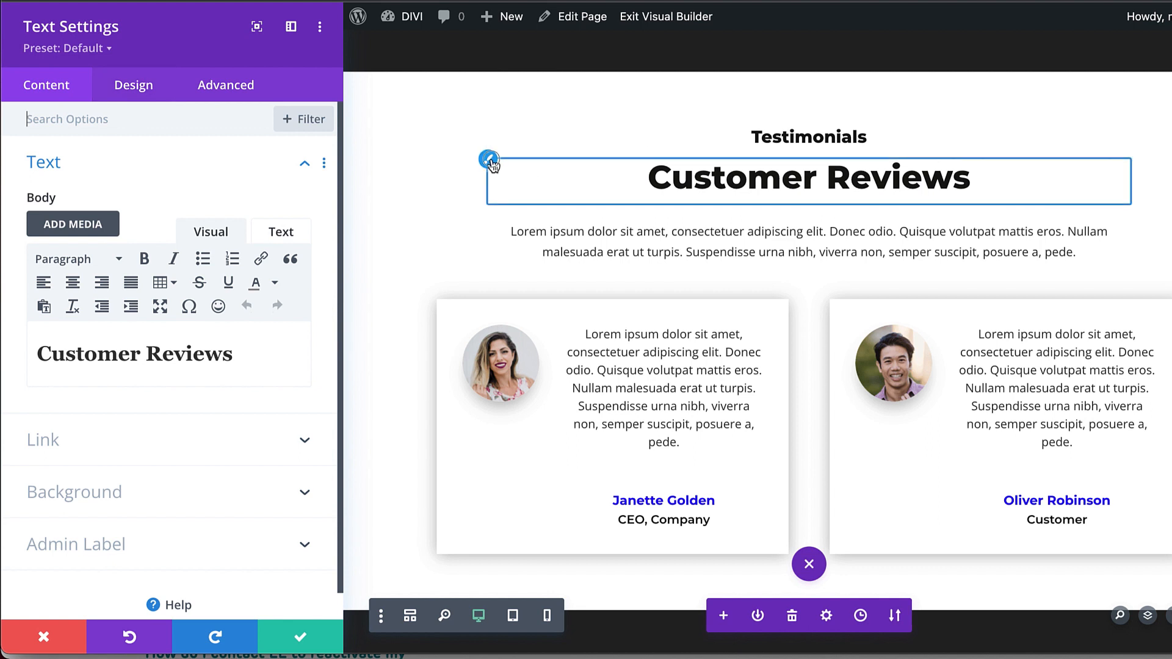
pyautogui.click(133, 84)
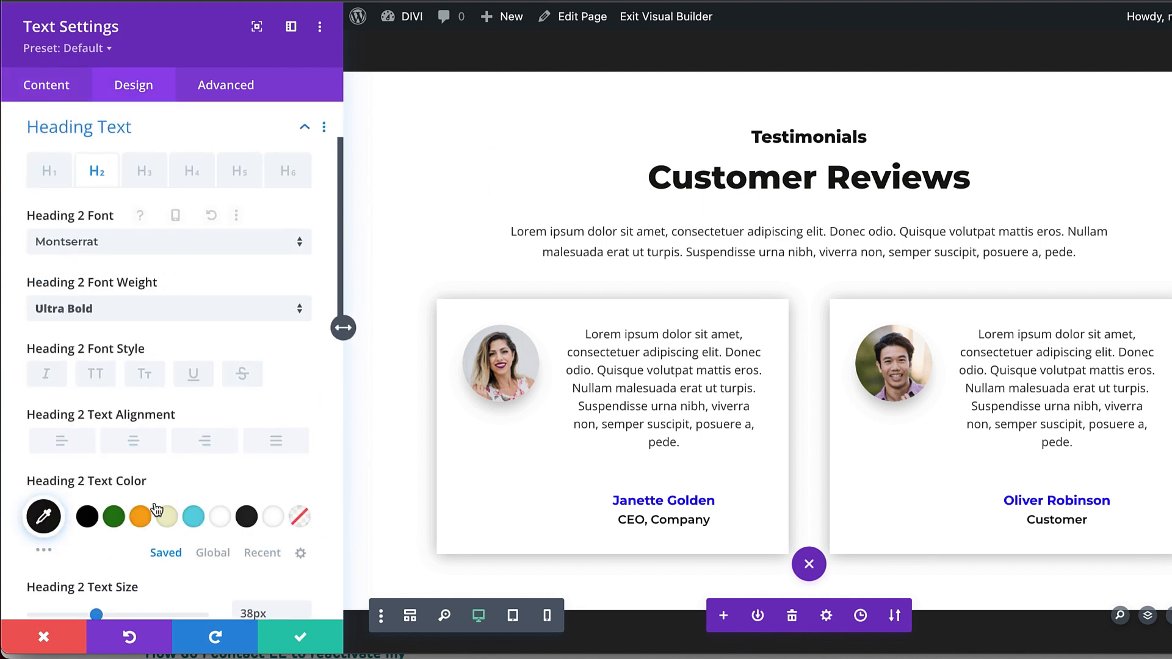
pyautogui.click(113, 516)
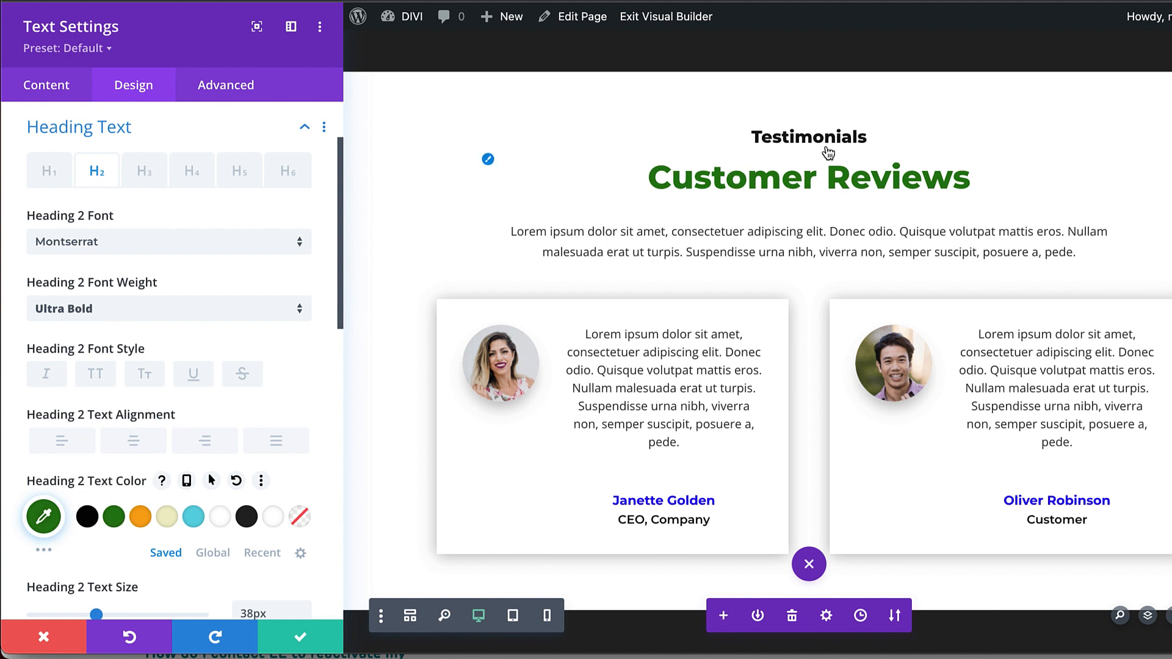
pyautogui.moveTo(445, 127)
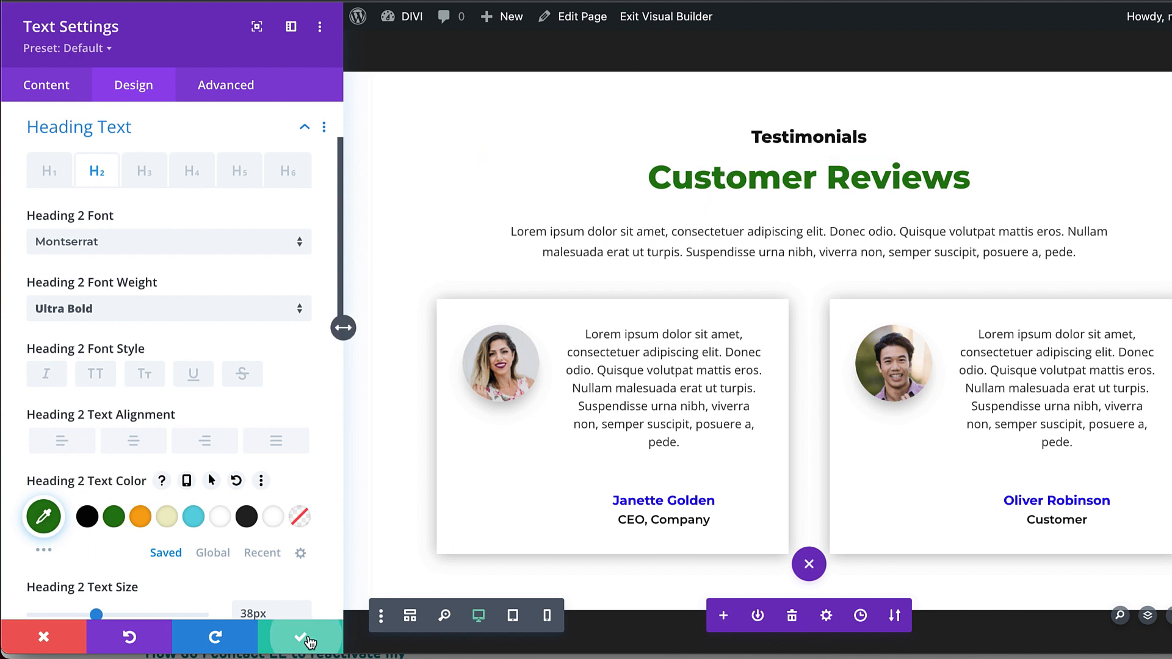
pyautogui.click(309, 637)
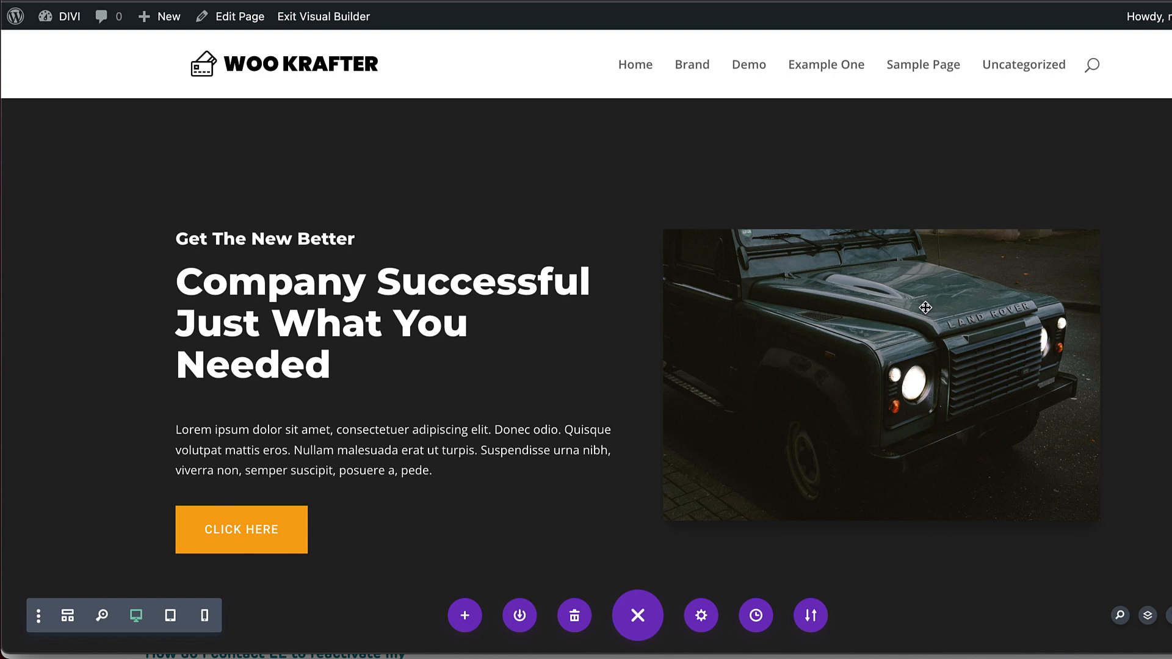
# Step: Review the live Brand page down to its footer and return to the WordPress dashboard
pyautogui.scroll(-3)
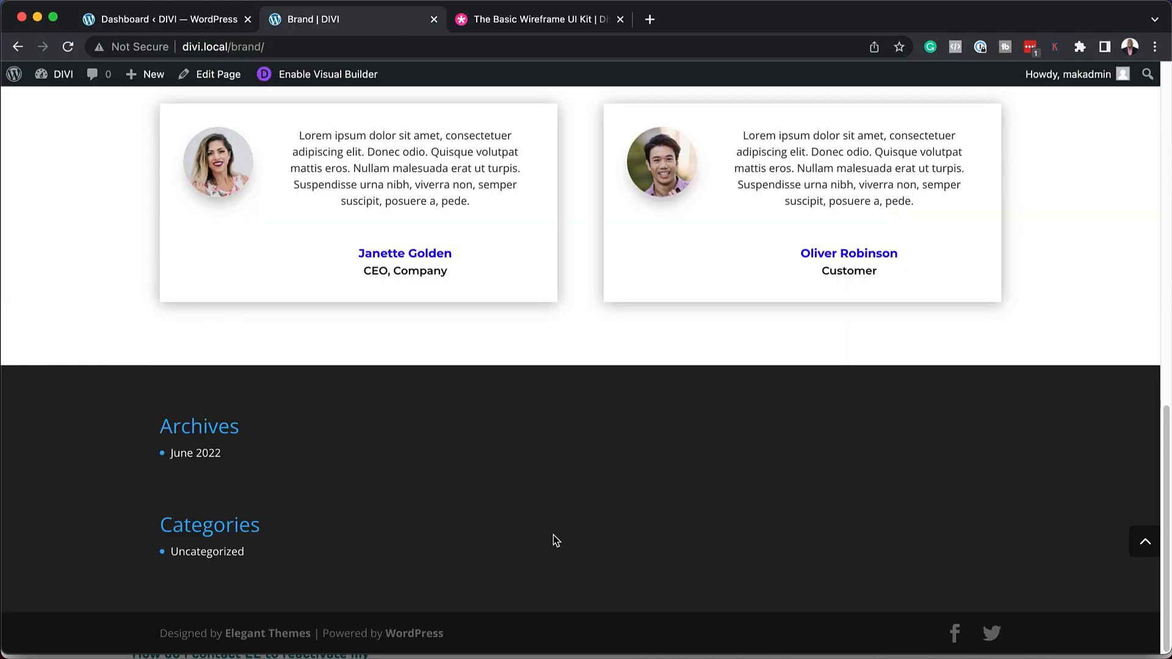
pyautogui.moveTo(275, 48)
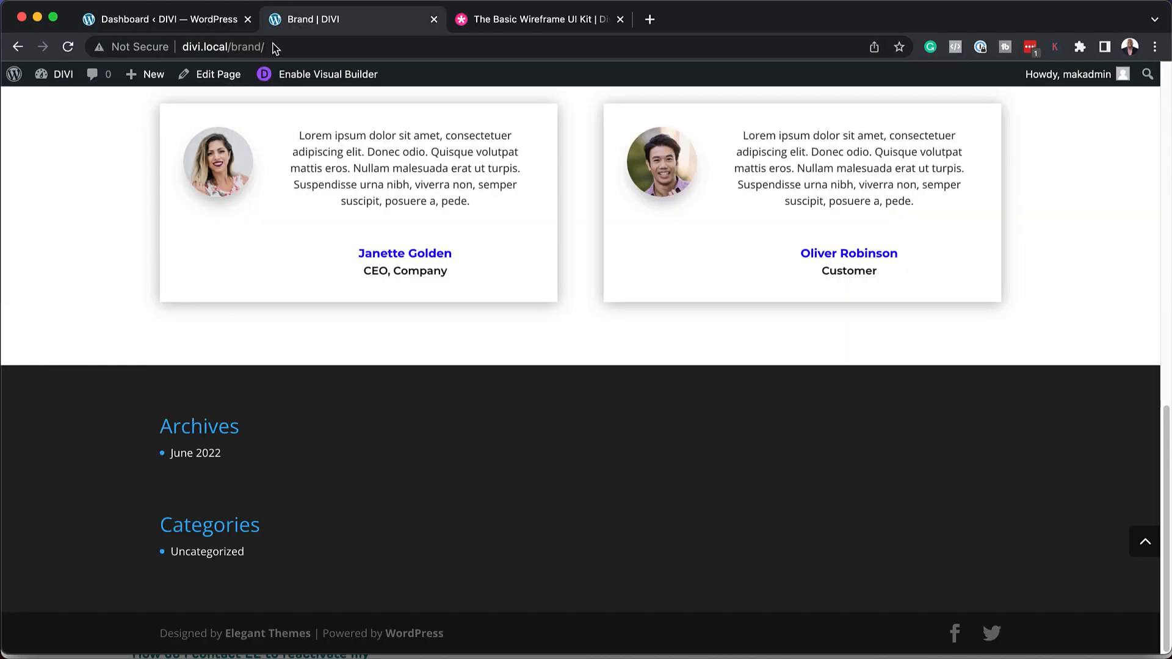
pyautogui.click(165, 18)
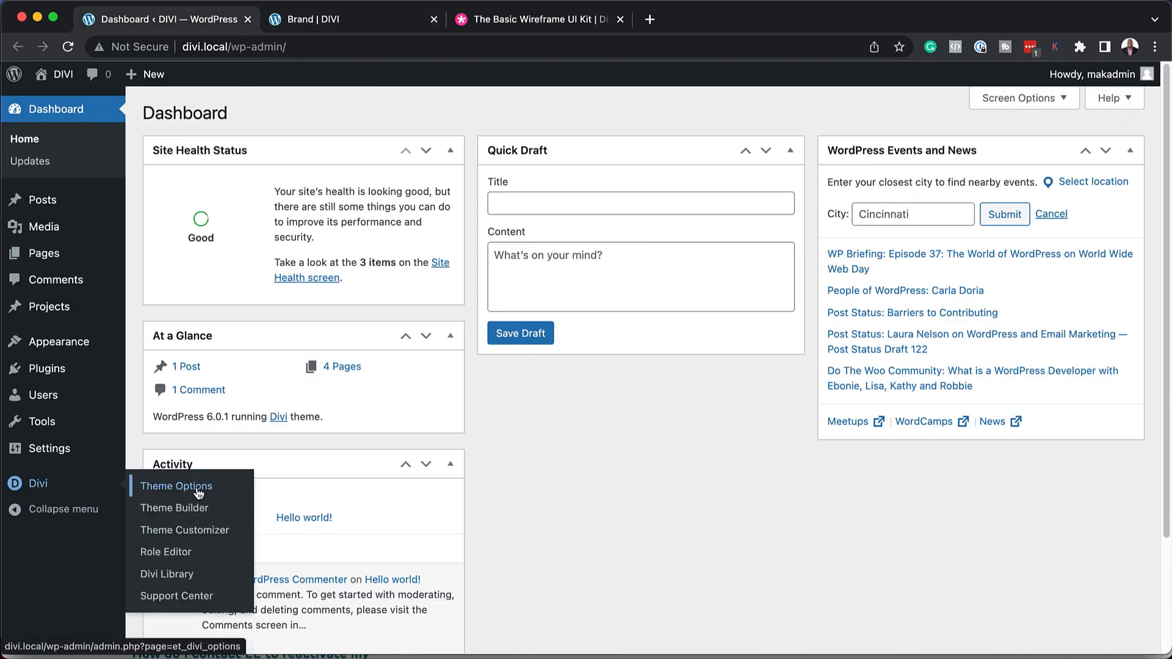
# Step: Start a custom global footer in the Theme Builder and begin inserting a new section
pyautogui.click(173, 508)
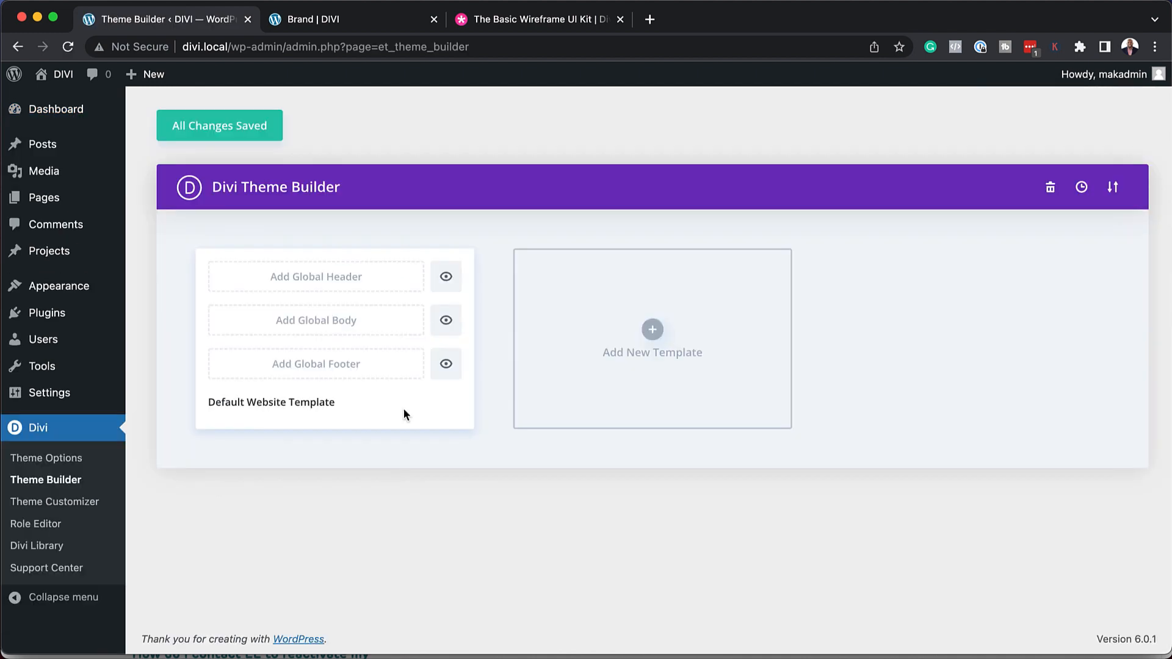
pyautogui.click(315, 364)
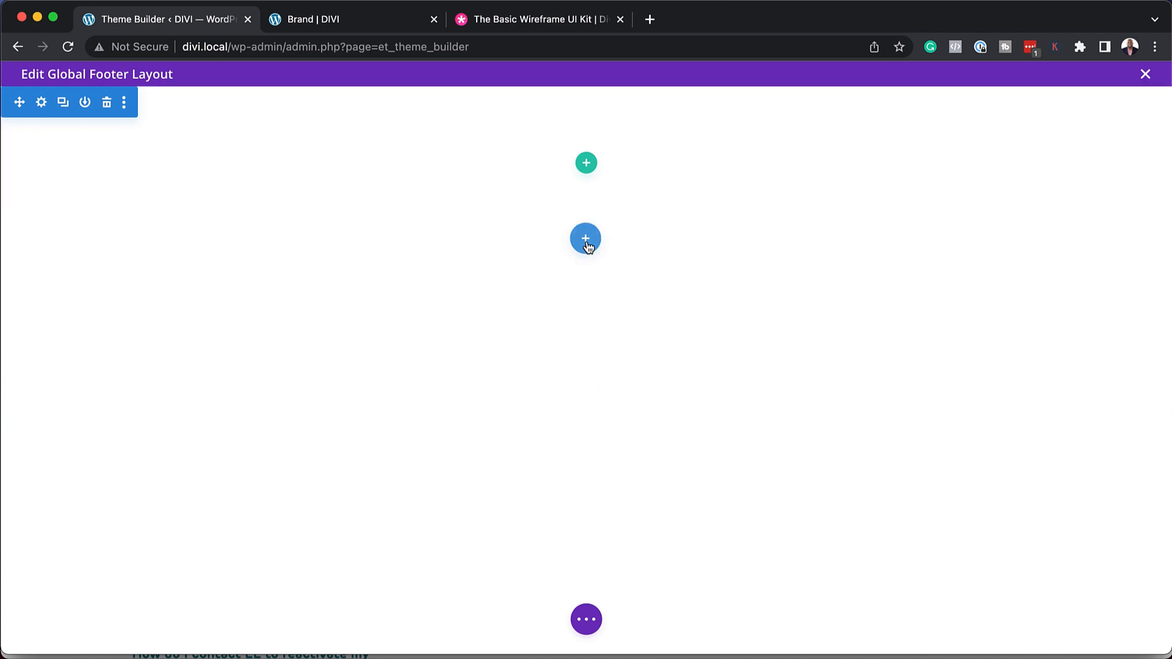
pyautogui.click(587, 239)
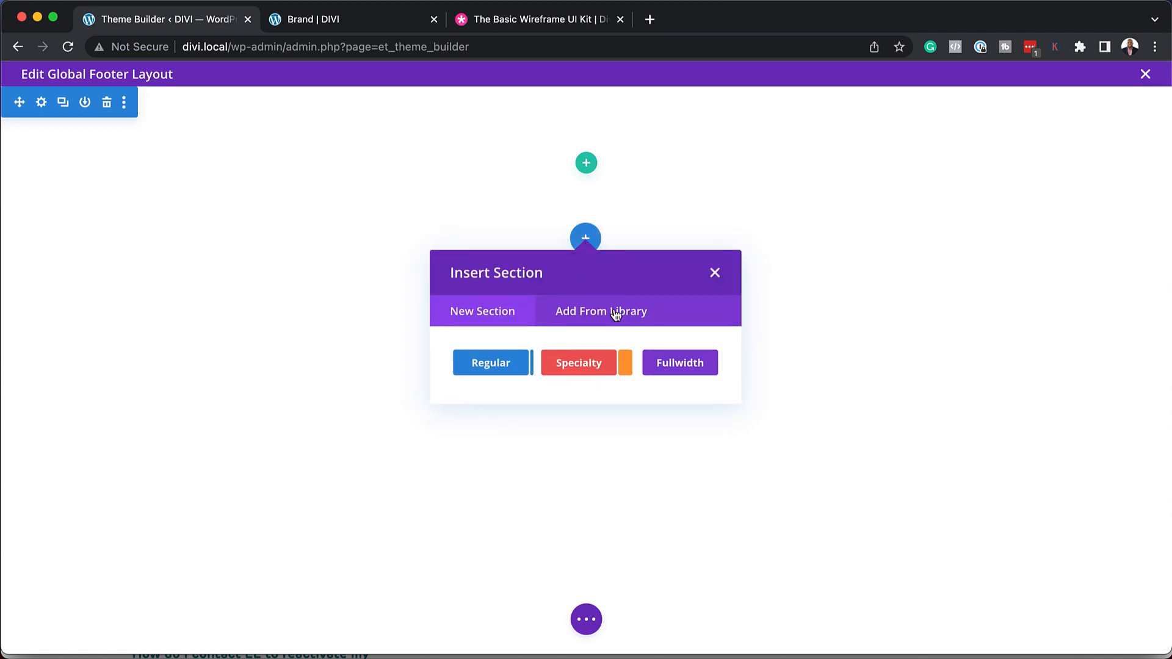
# Step: Browse the library sections filtered to the Content category
pyautogui.click(601, 311)
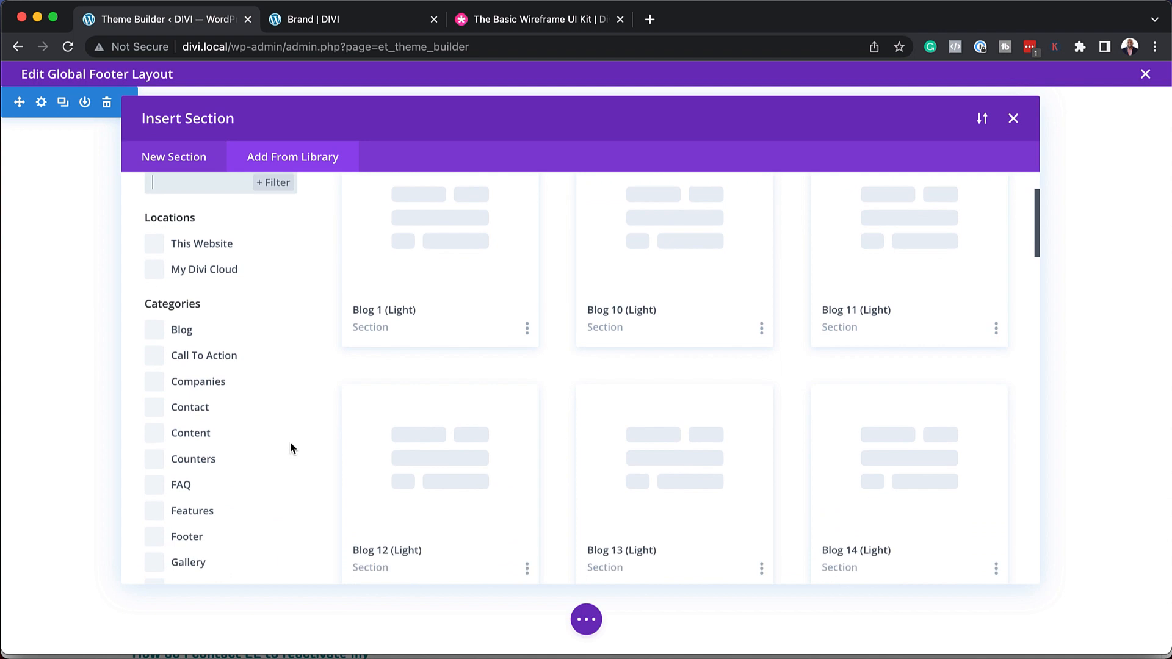
pyautogui.click(188, 531)
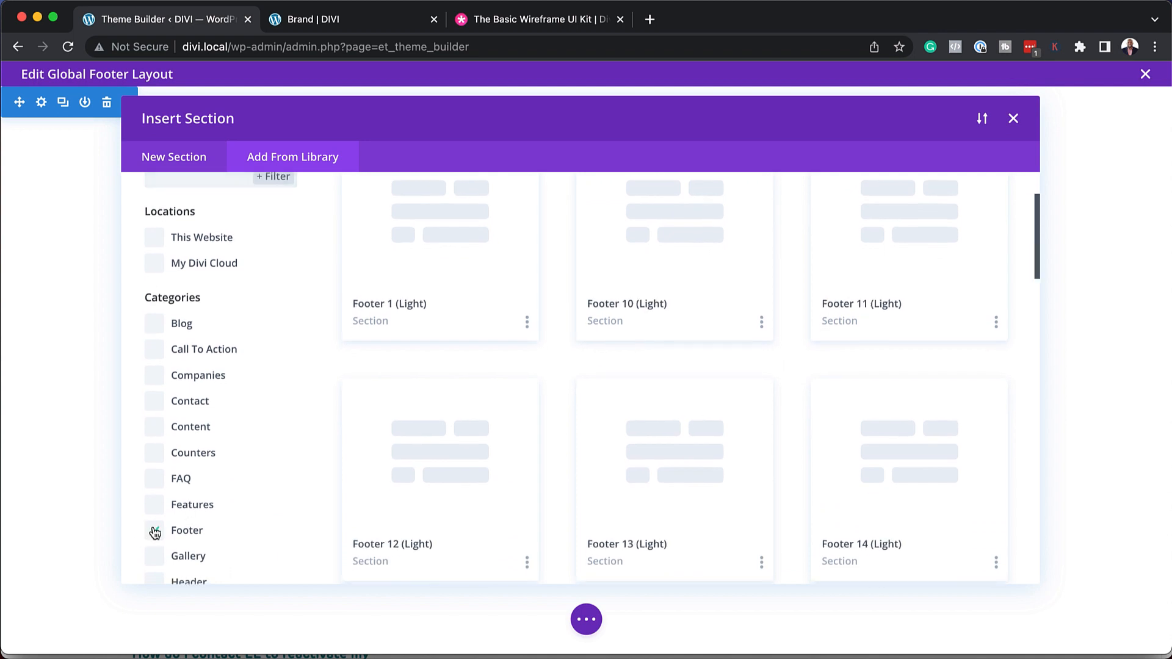
pyautogui.click(154, 324)
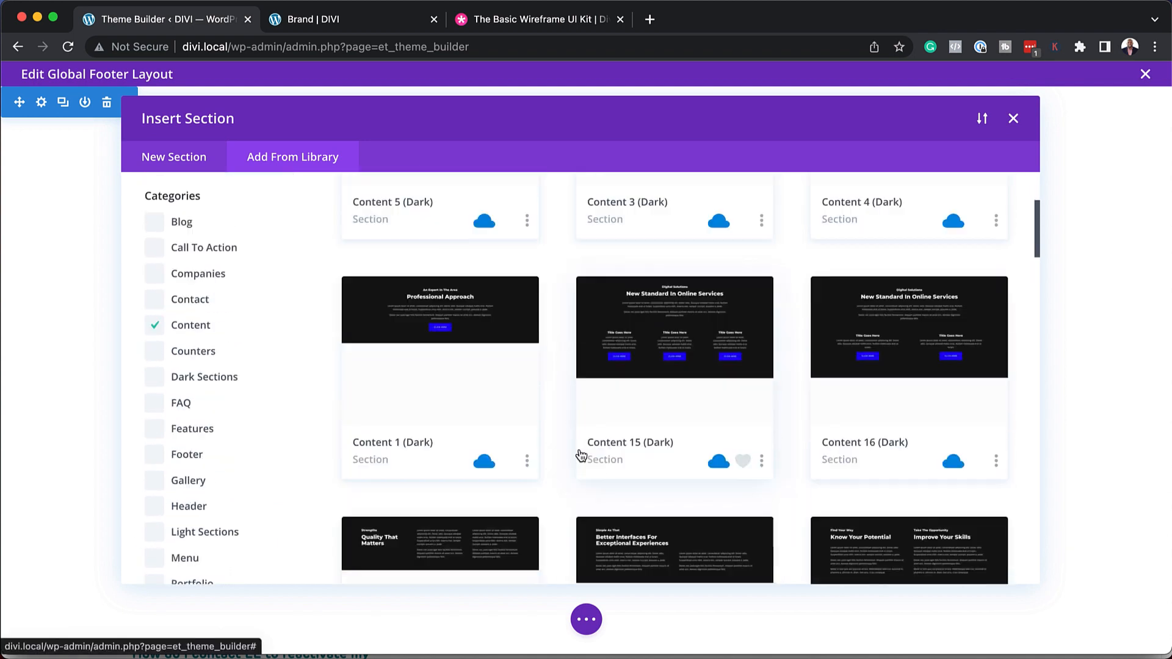
pyautogui.scroll(-3)
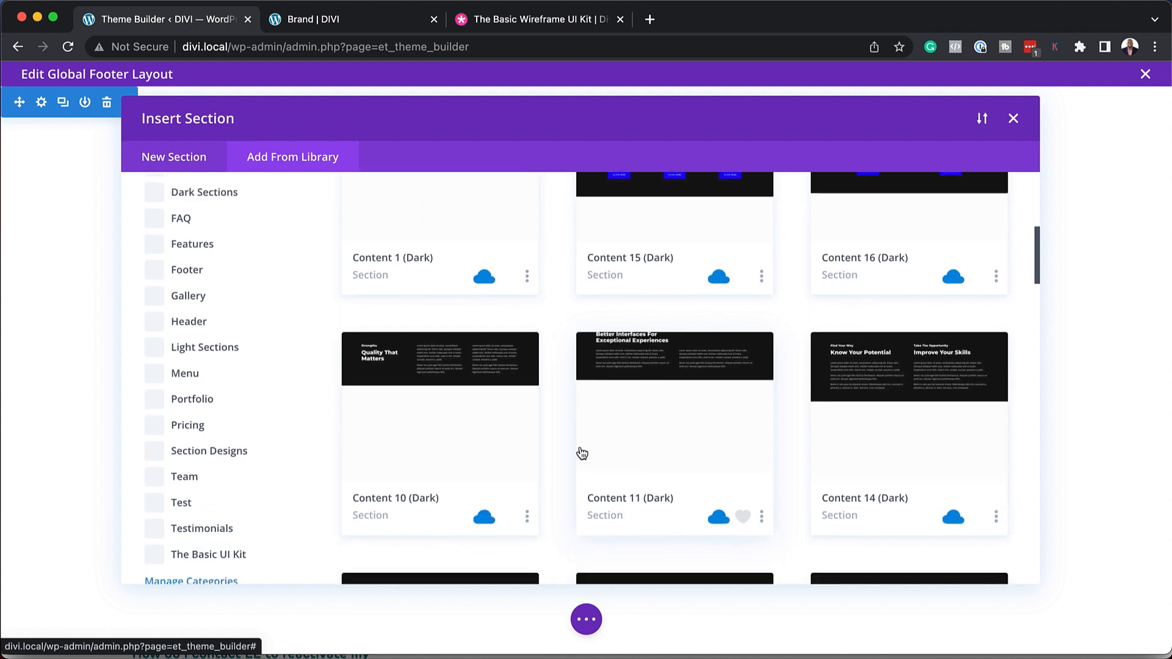
pyautogui.scroll(-3)
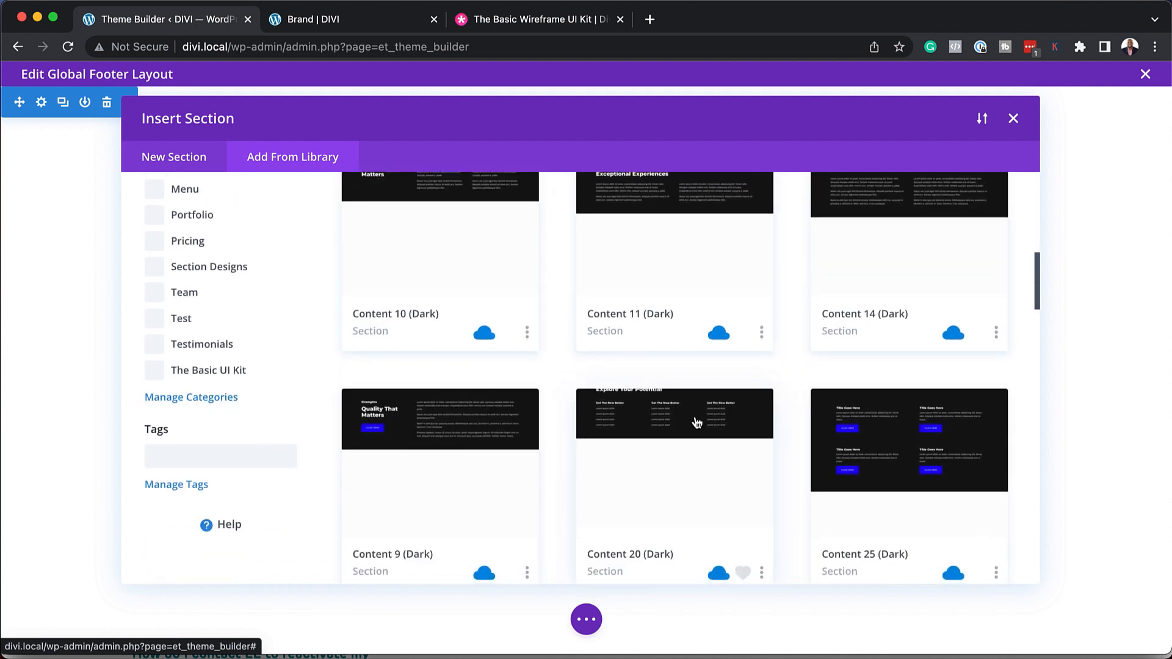
# Step: Insert the Content 20 (Dark) library section into the global footer
pyautogui.click(674, 414)
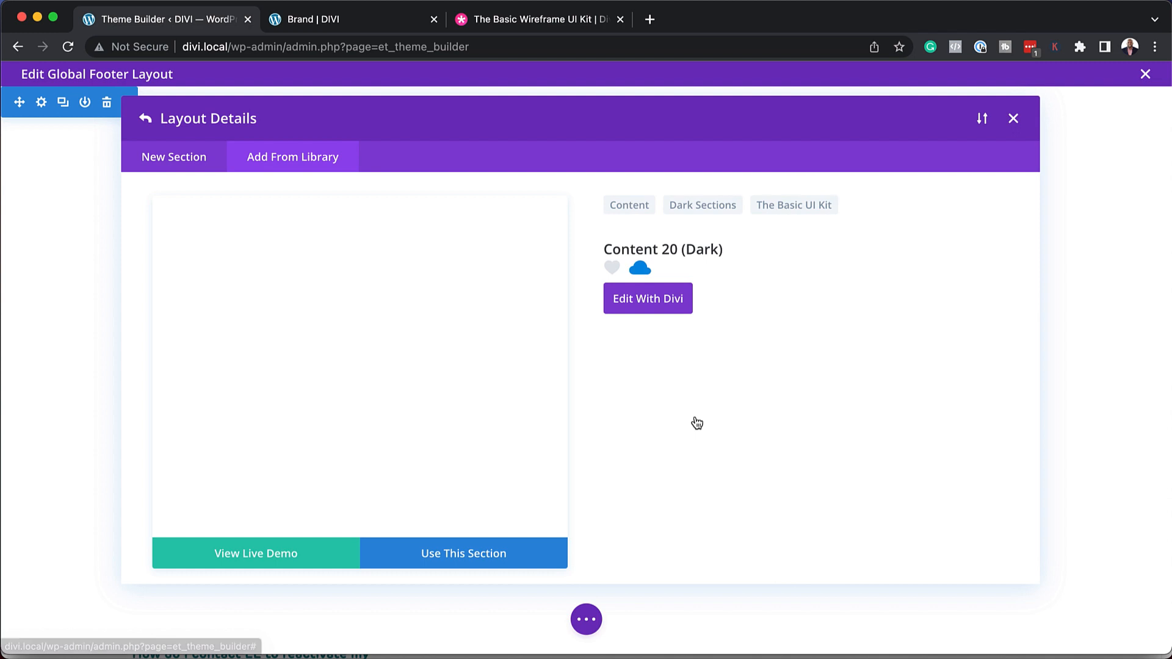
pyautogui.click(463, 553)
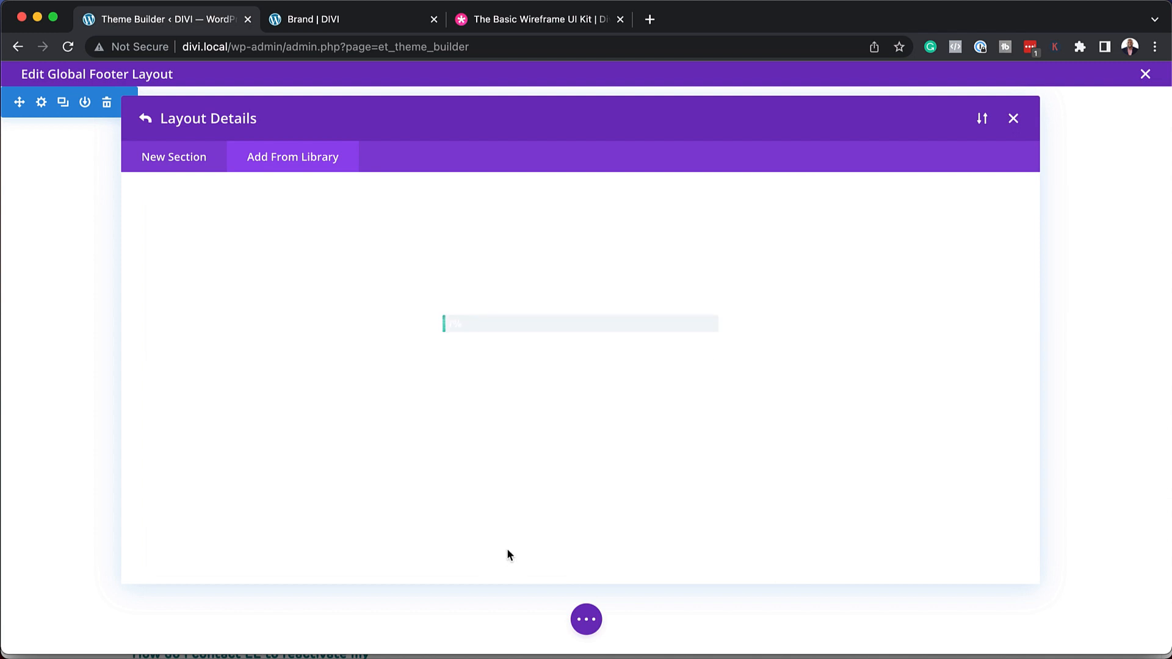
pyautogui.click(1014, 118)
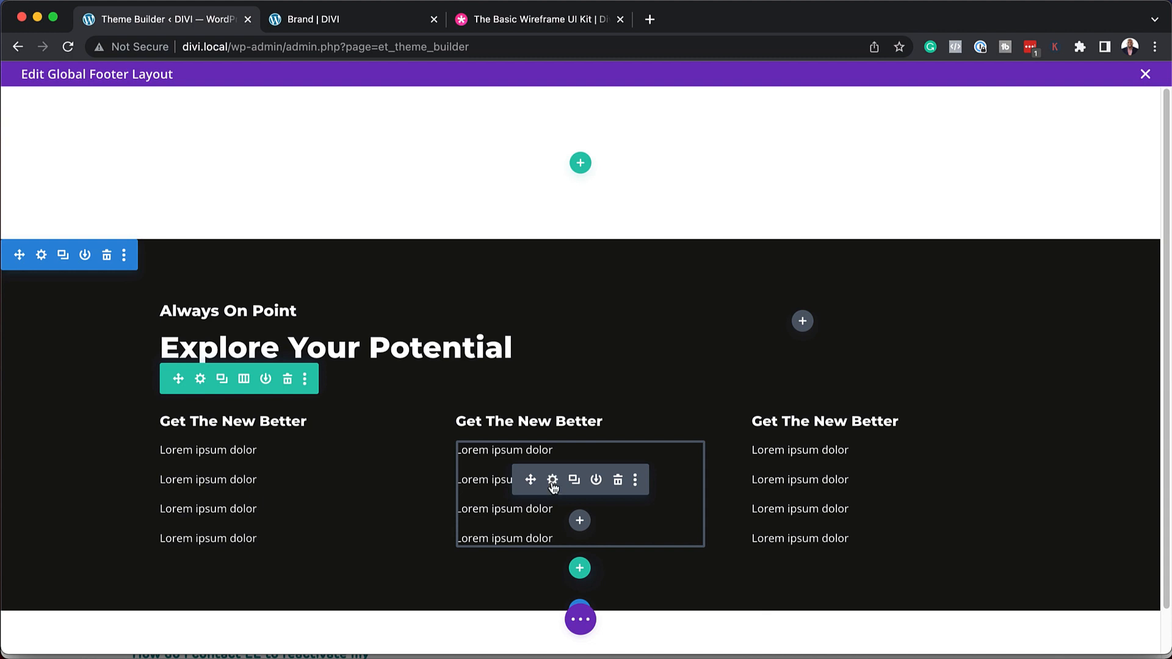
# Step: Change the middle column's first item to 'About Us' linked to # and save the text settings
pyautogui.click(553, 480)
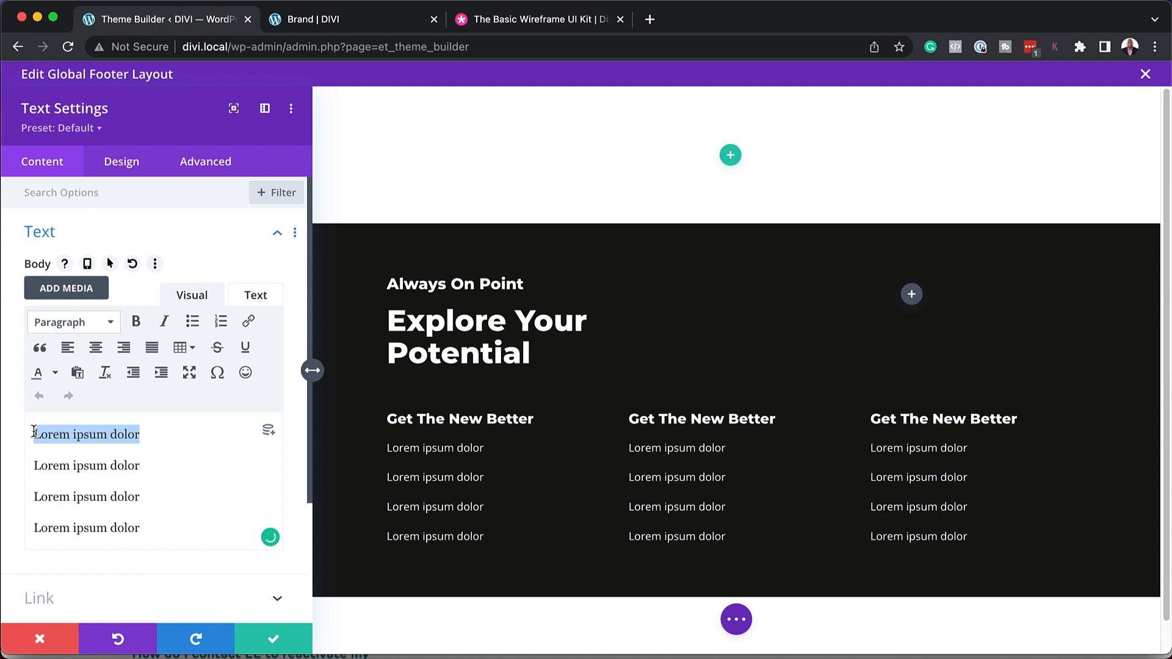
pyautogui.write('About Us')
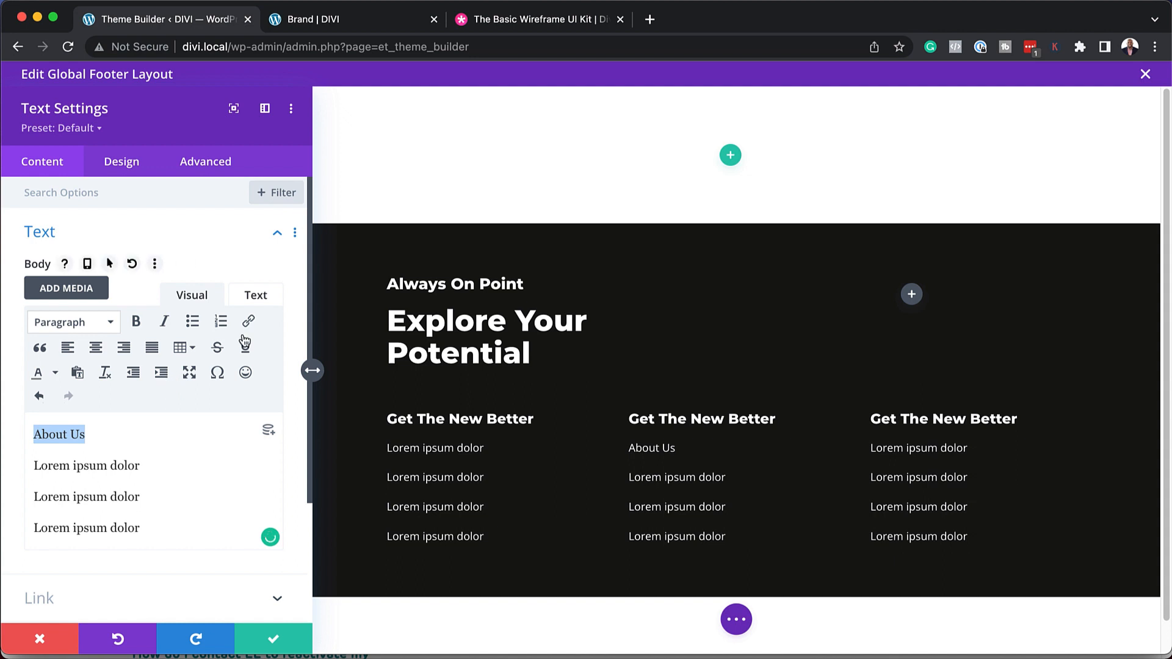
pyautogui.click(248, 321)
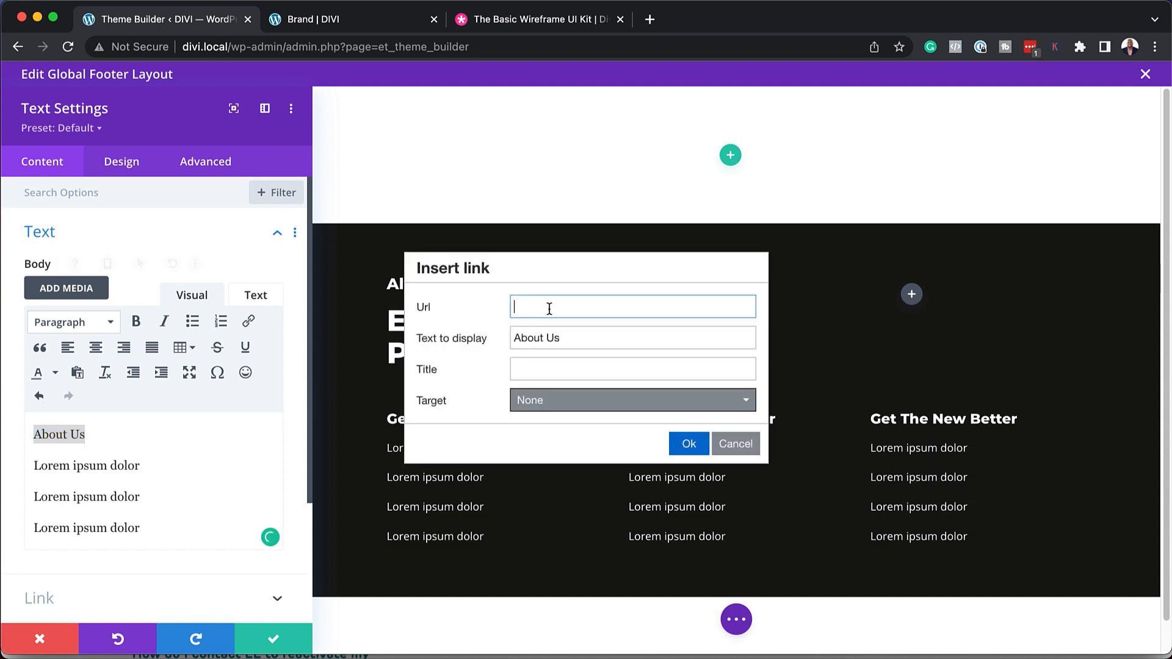
pyautogui.write('#')
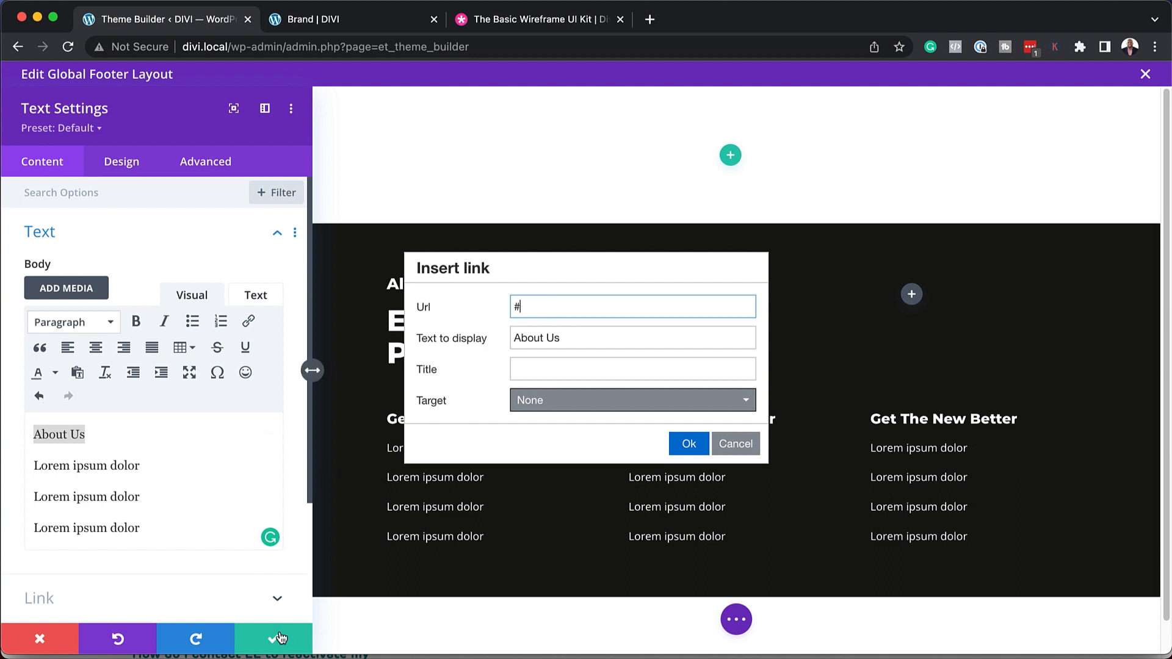
pyautogui.click(688, 443)
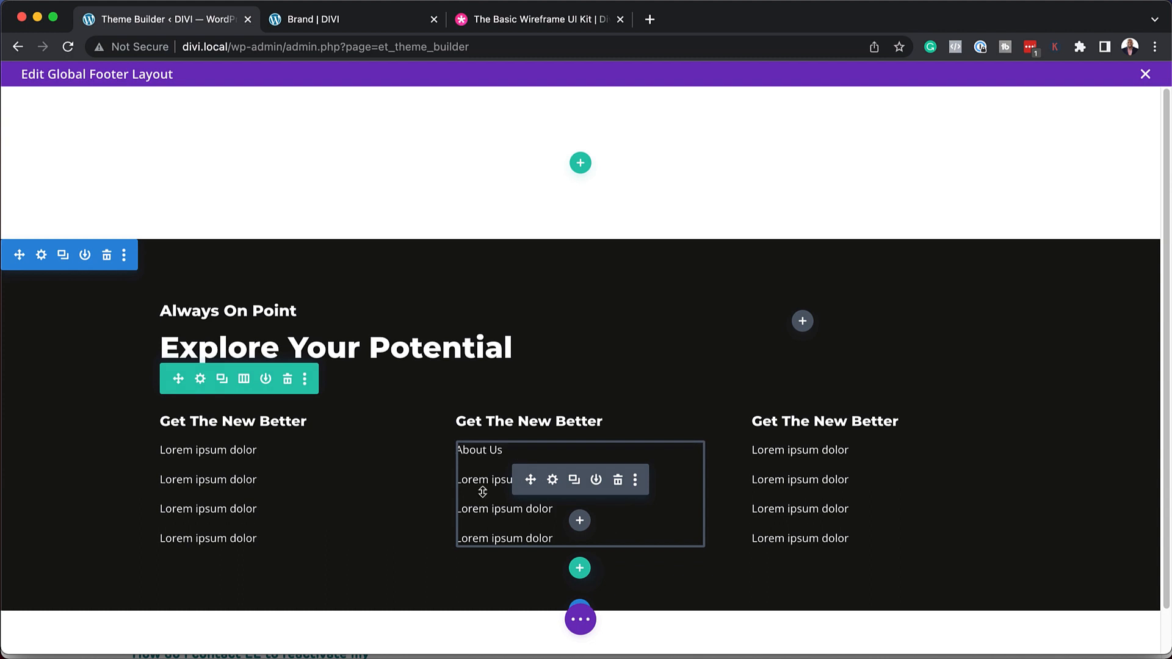
pyautogui.moveTo(807, 607)
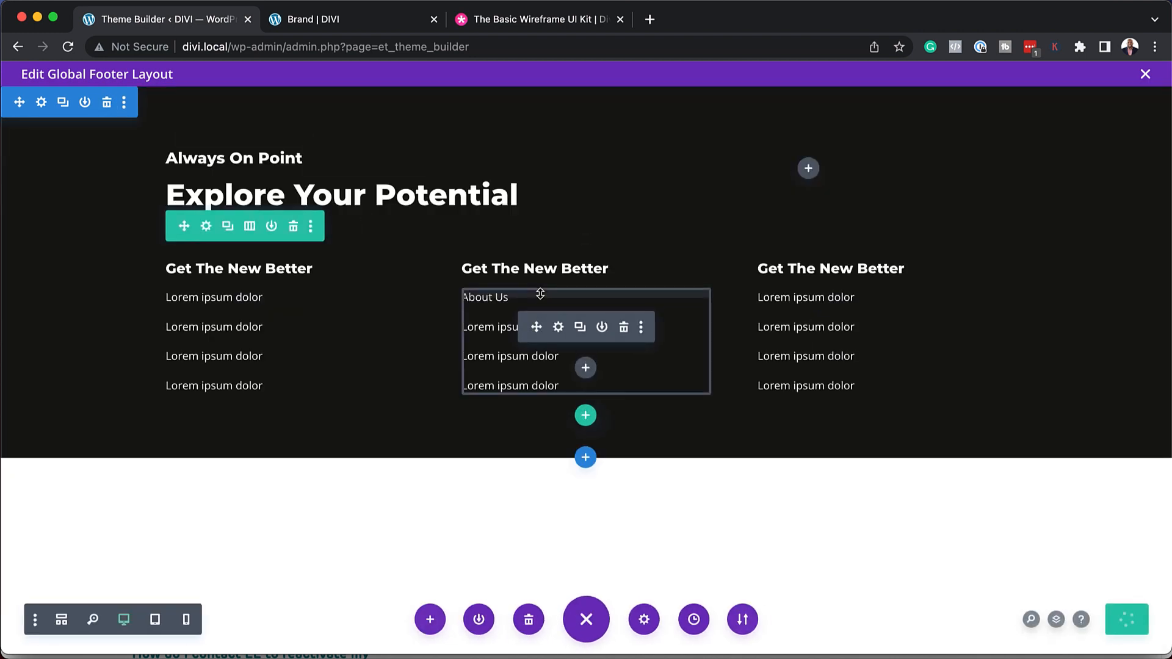
# Step: Save the footer layout and Theme Builder changes, then check the Brand page's new footer
pyautogui.click(321, 18)
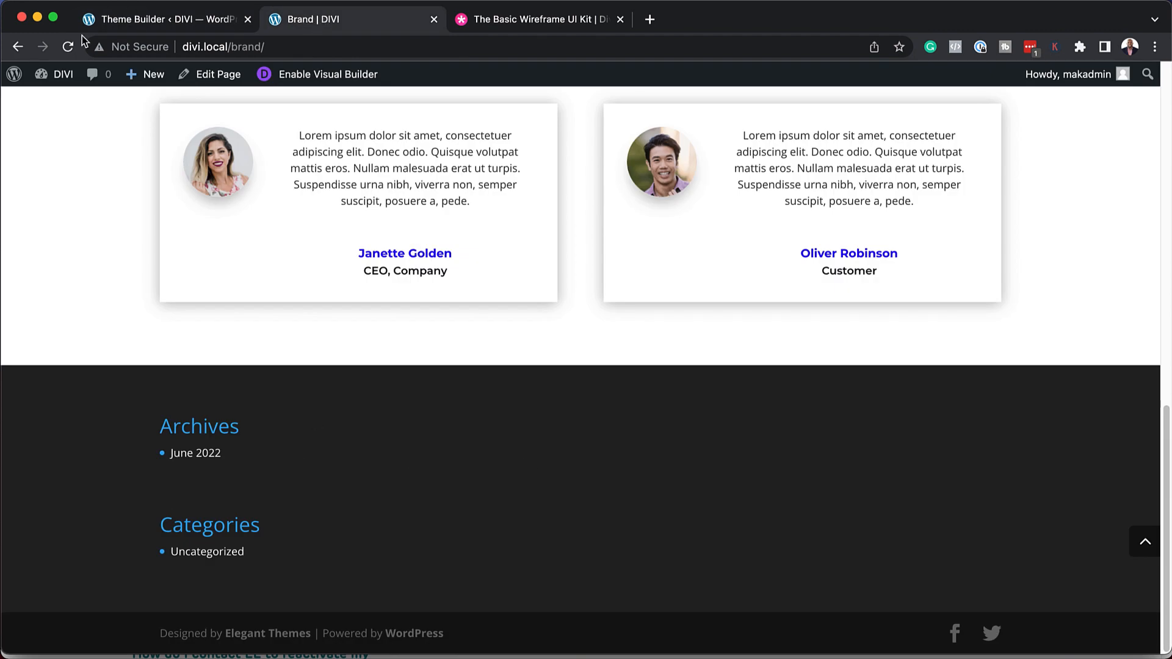
pyautogui.click(149, 18)
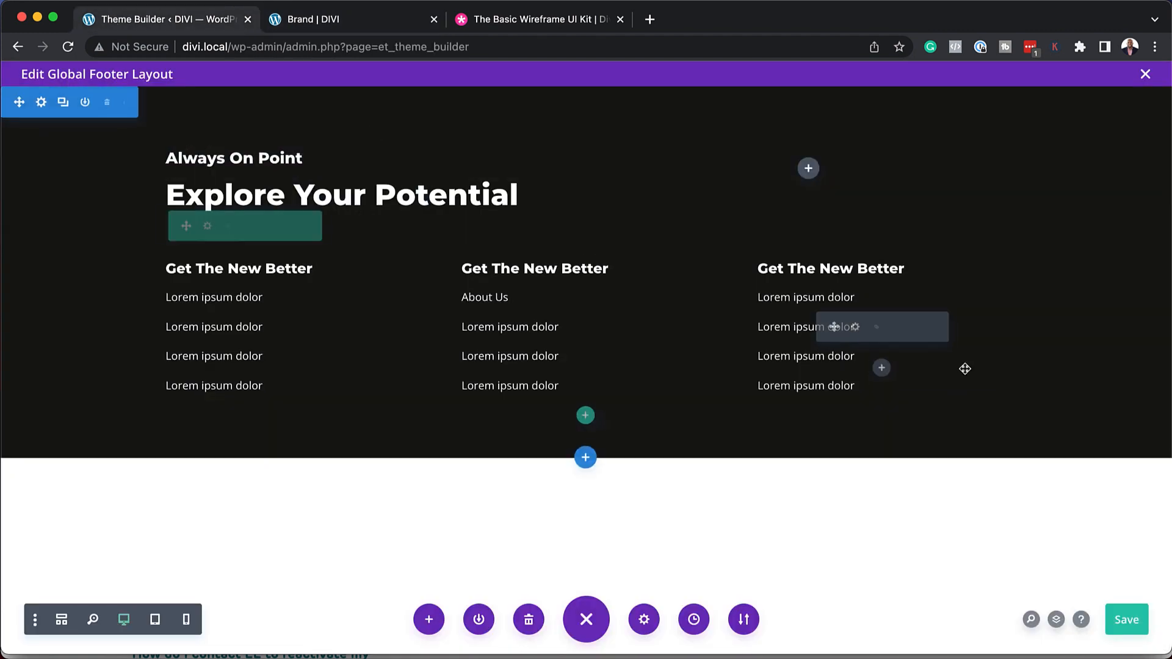
pyautogui.click(1145, 74)
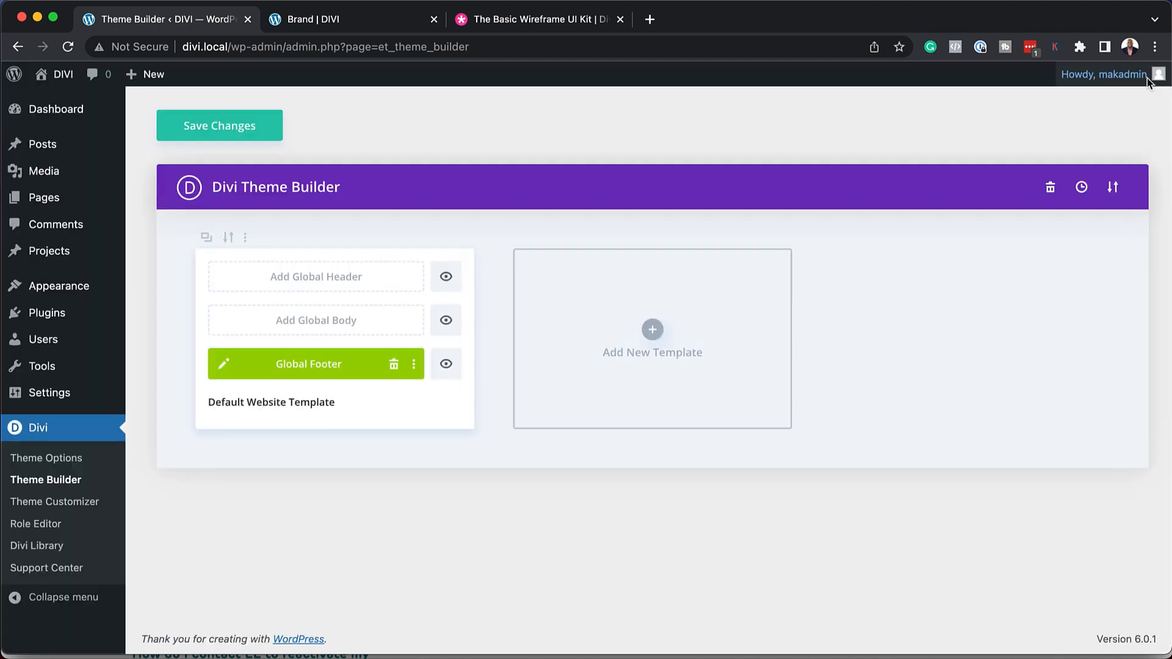
pyautogui.click(219, 124)
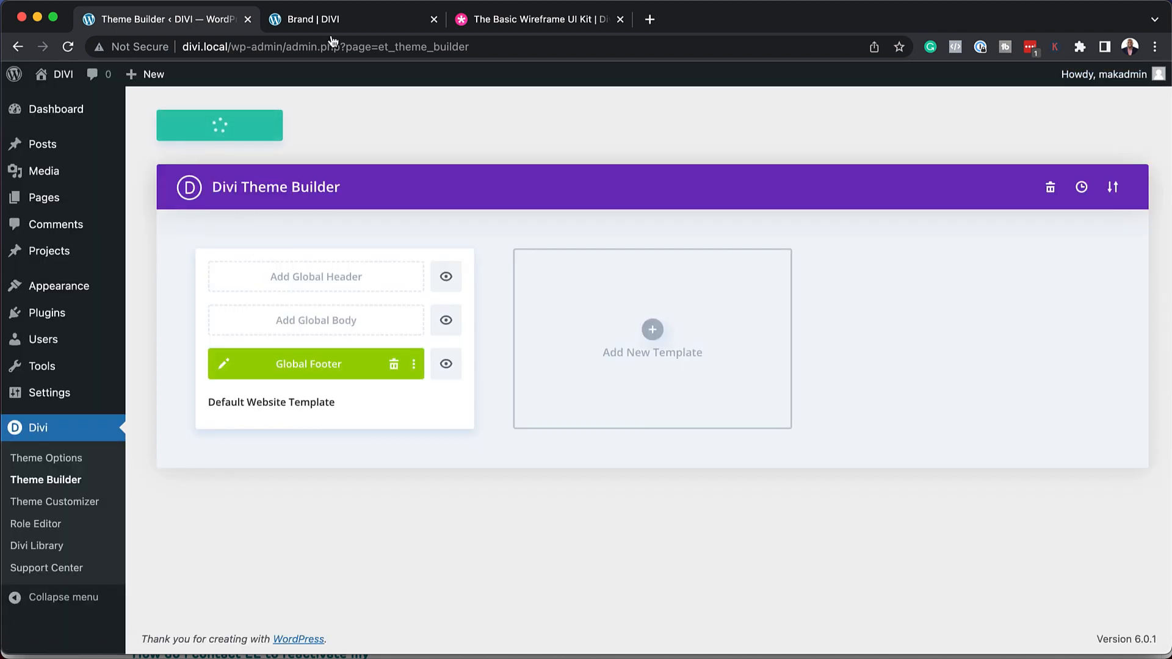
pyautogui.click(306, 18)
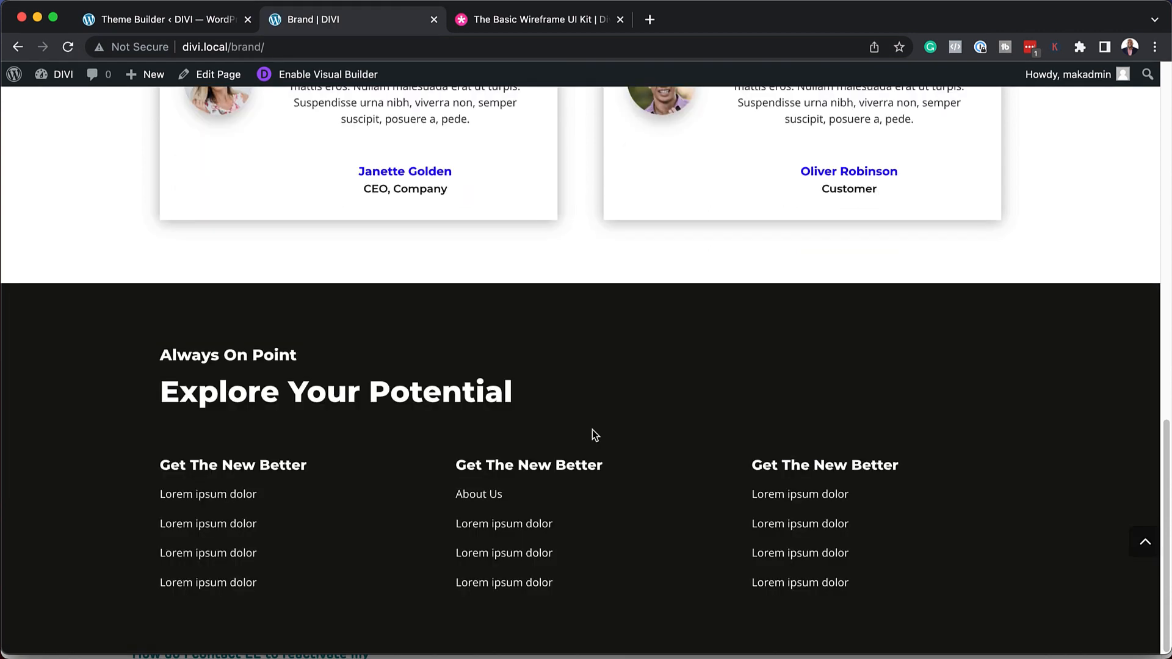
pyautogui.moveTo(671, 428)
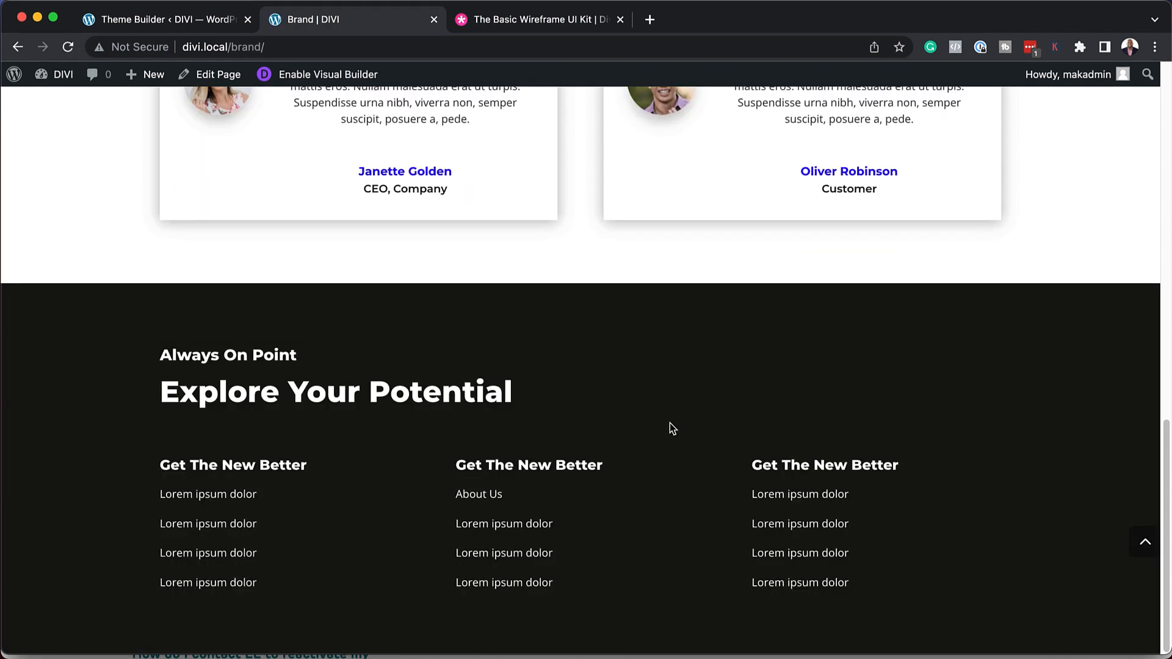
pyautogui.moveTo(512, 171)
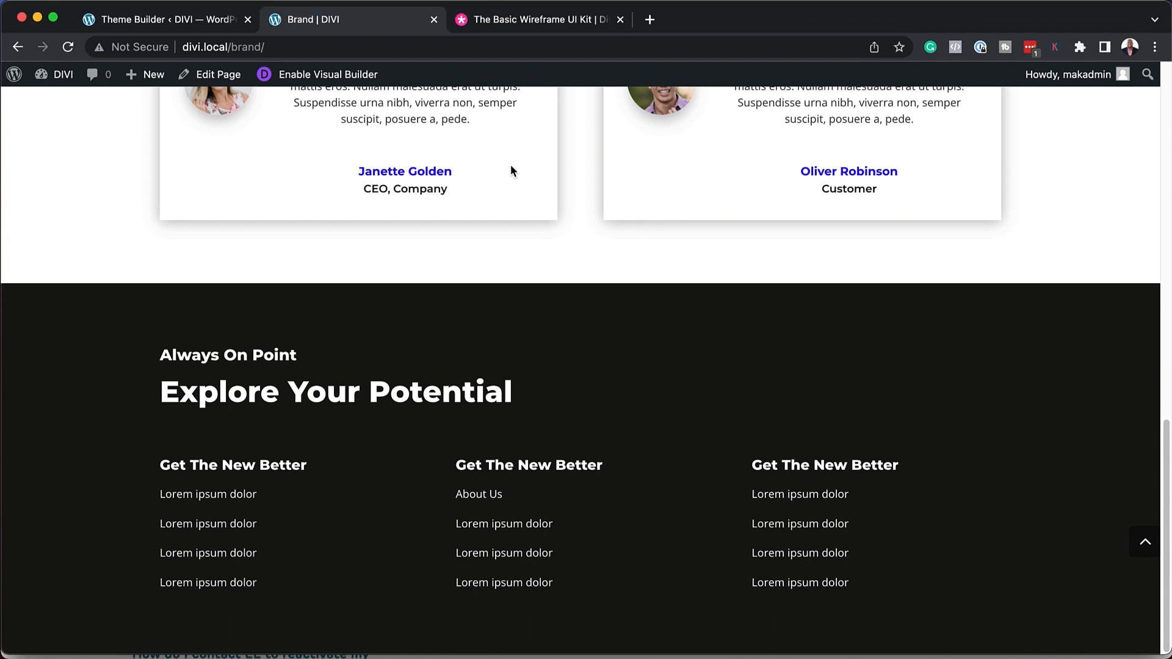